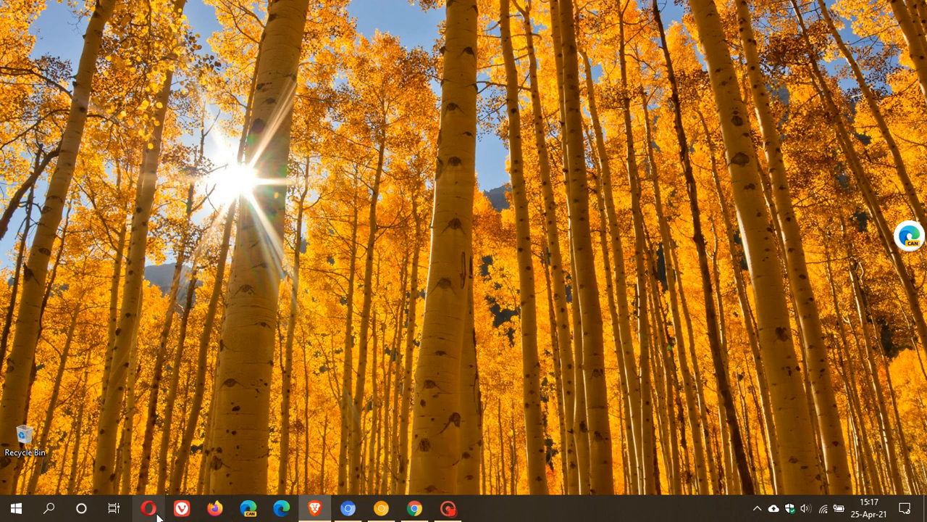
{"action": "mouse_move", "coordinate": [496, 326]}
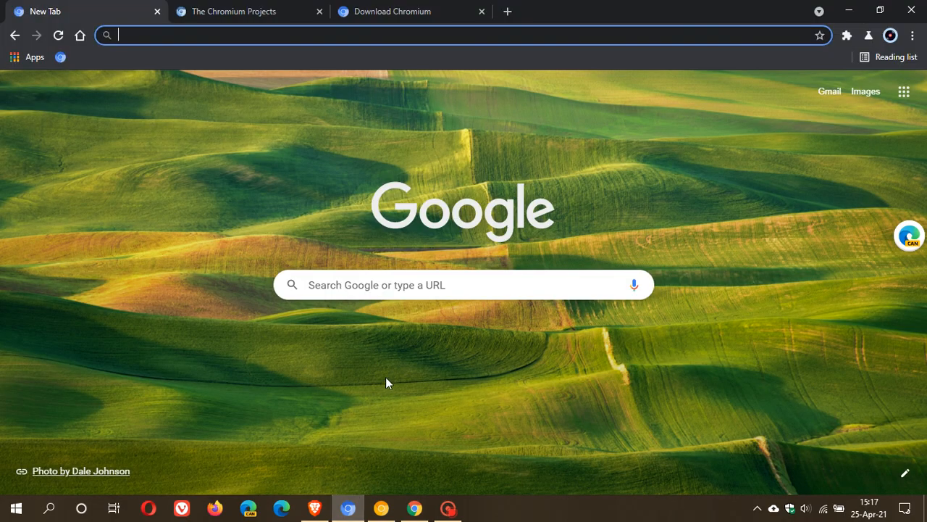
{"action": "mouse_move", "coordinate": [411, 372]}
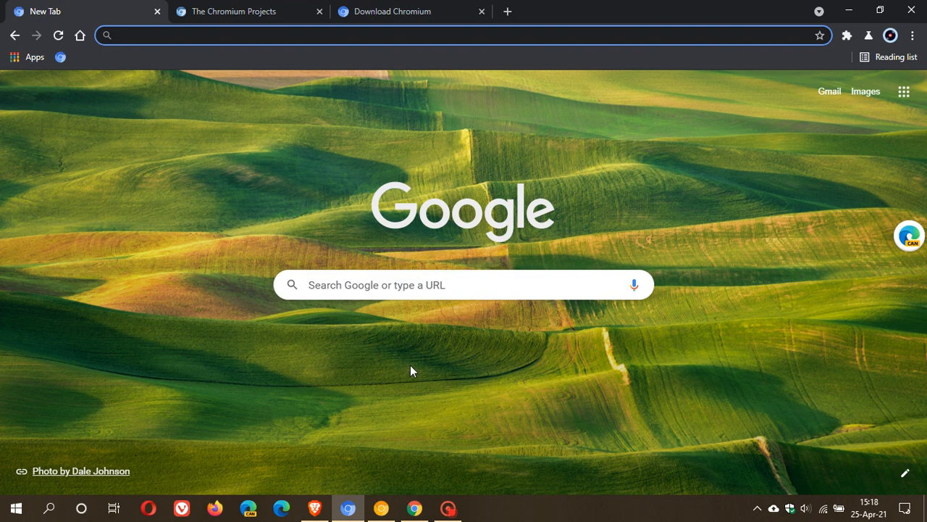
{"action": "mouse_move", "coordinate": [274, 376]}
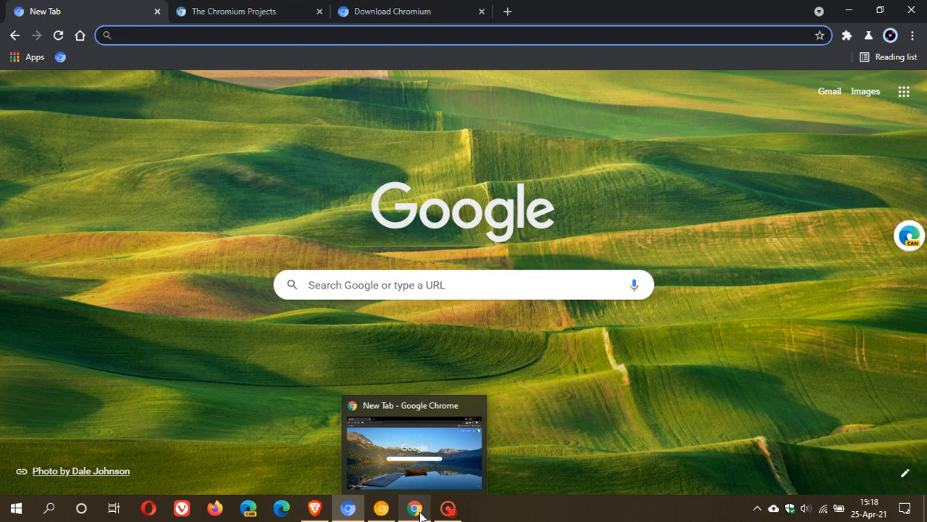
{"action": "mouse_move", "coordinate": [602, 181]}
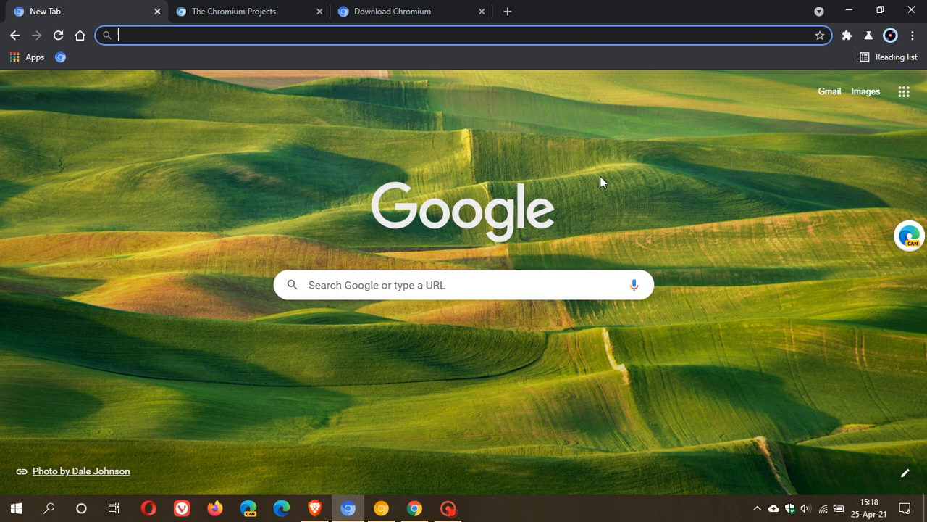
{"action": "mouse_move", "coordinate": [523, 202]}
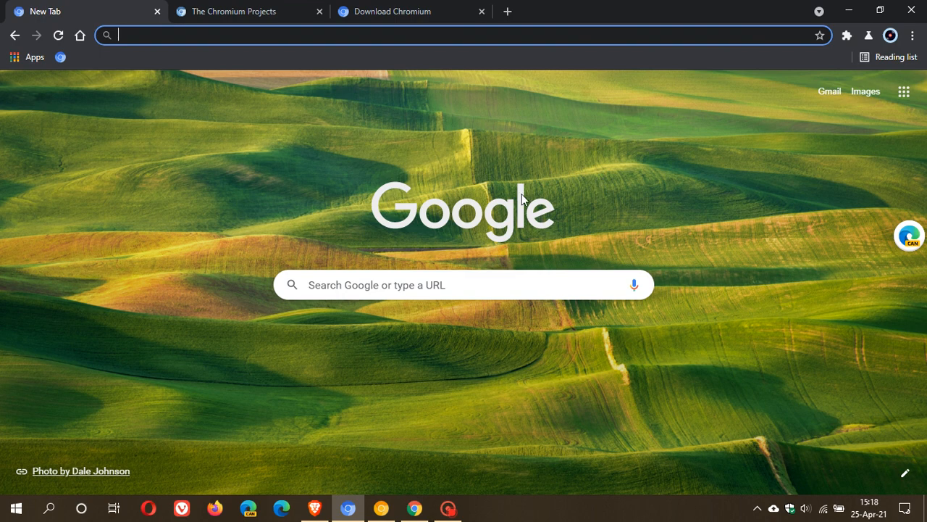
{"action": "mouse_move", "coordinate": [253, 27]}
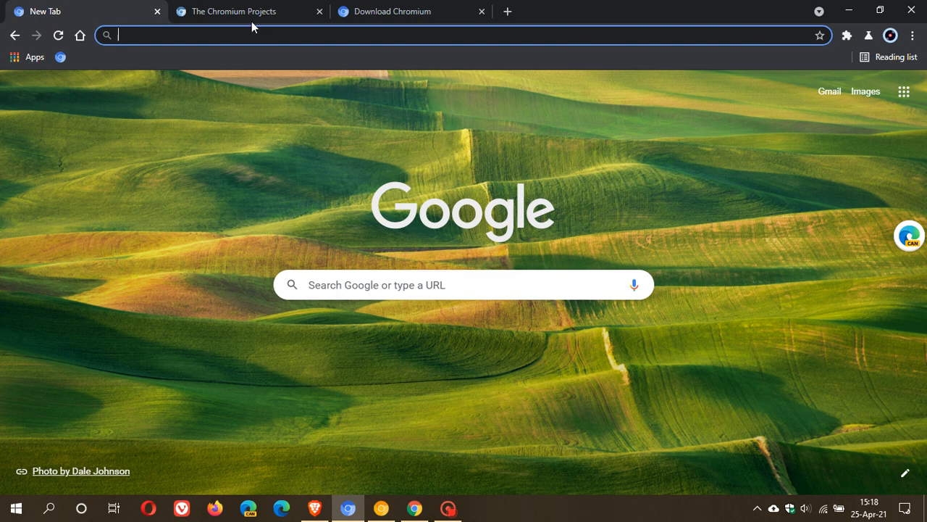
Go to The Chromium Projects tab and open its Chromium page from the sidebar
{"action": "left_click", "coordinate": [239, 11]}
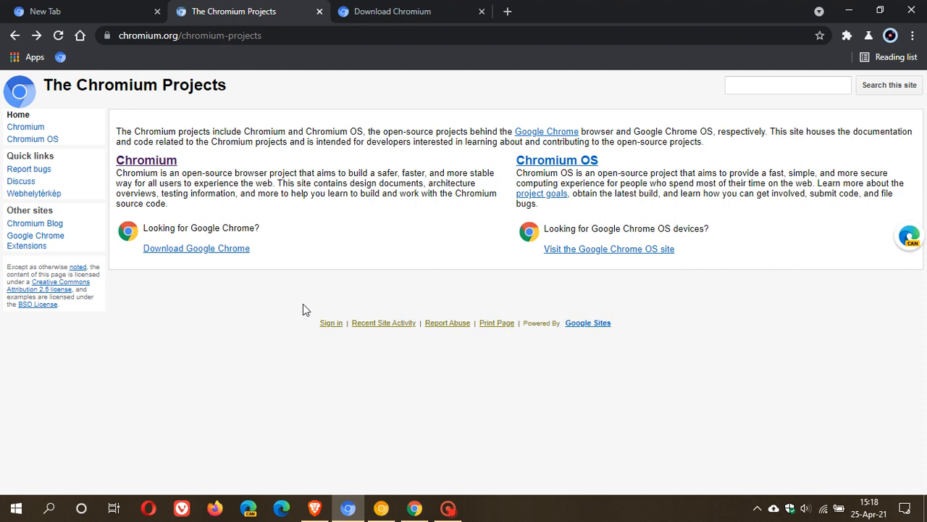
{"action": "mouse_move", "coordinate": [346, 352]}
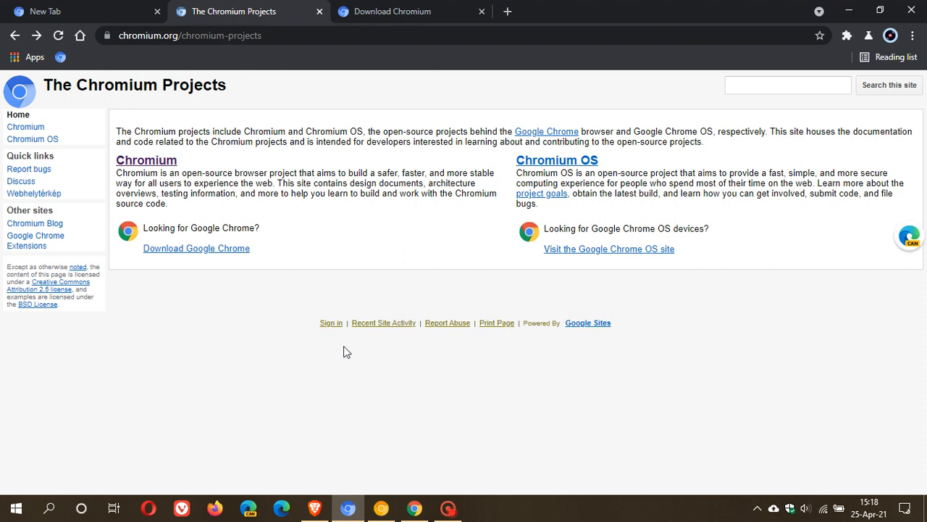
{"action": "mouse_move", "coordinate": [132, 325]}
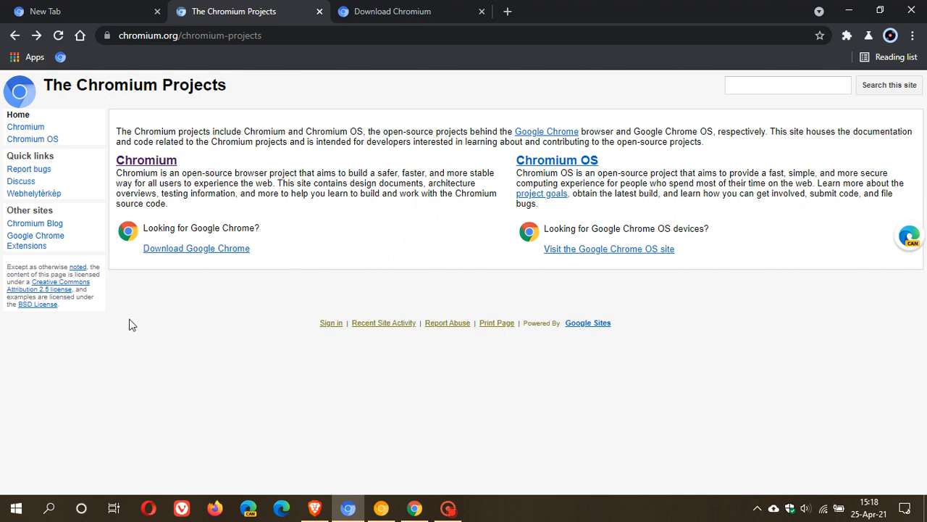
{"action": "left_click", "coordinate": [25, 126]}
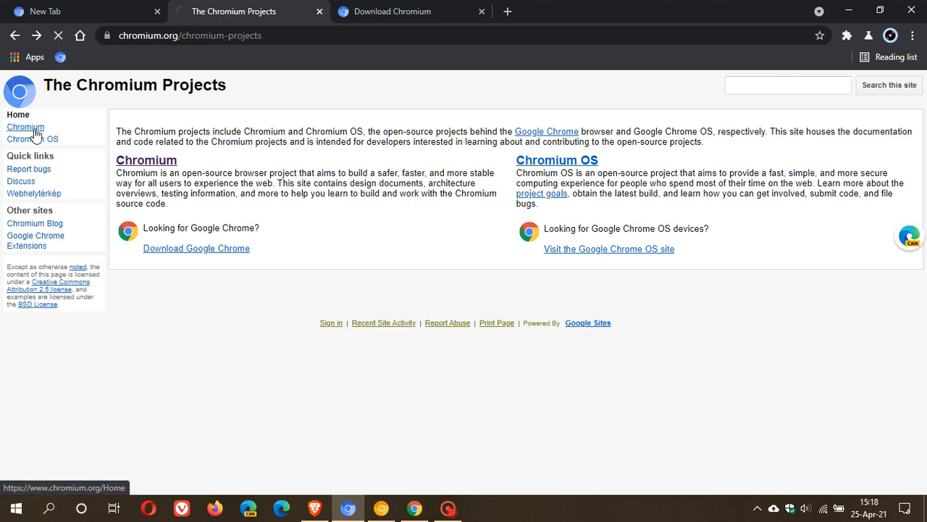
{"action": "left_click", "coordinate": [26, 126]}
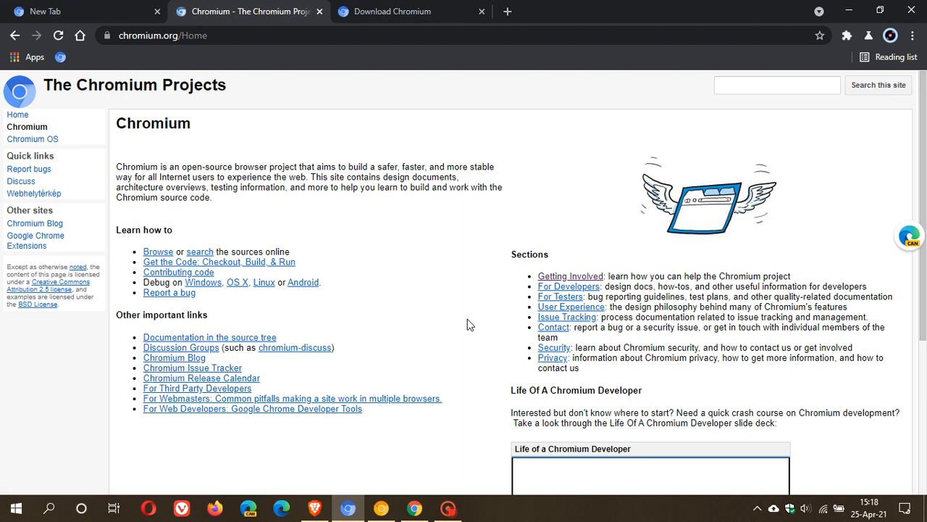
{"action": "mouse_move", "coordinate": [570, 276]}
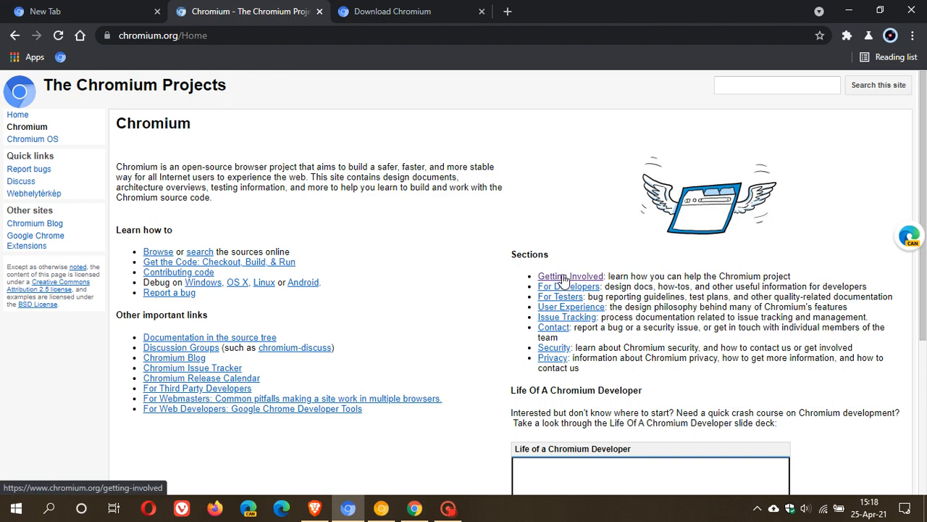
Open the Getting Involved page from the Sections list on the Chromium page
{"action": "left_click", "coordinate": [569, 276]}
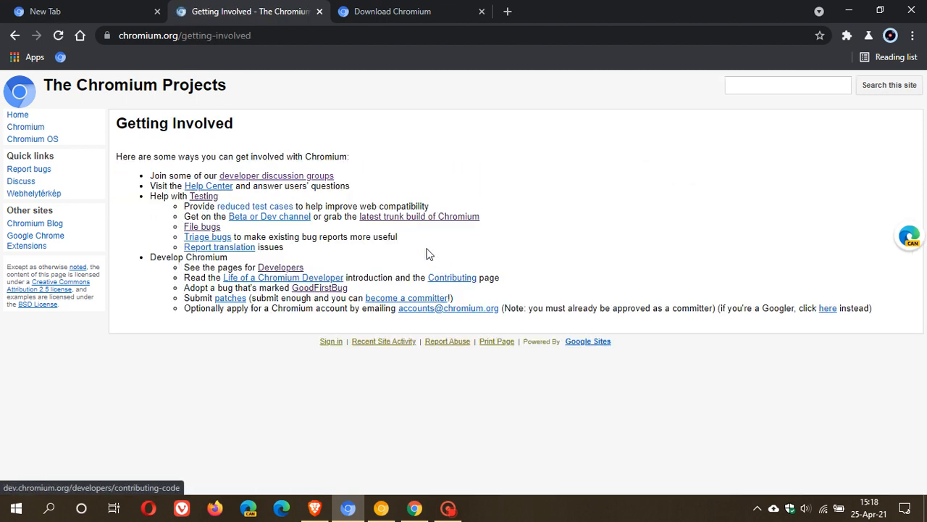
{"action": "mouse_move", "coordinate": [255, 220]}
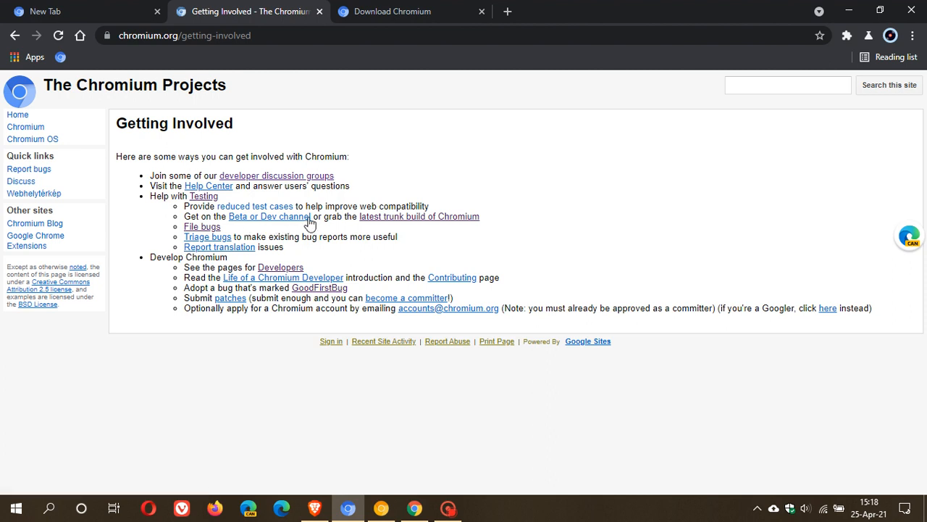
{"action": "mouse_move", "coordinate": [377, 230]}
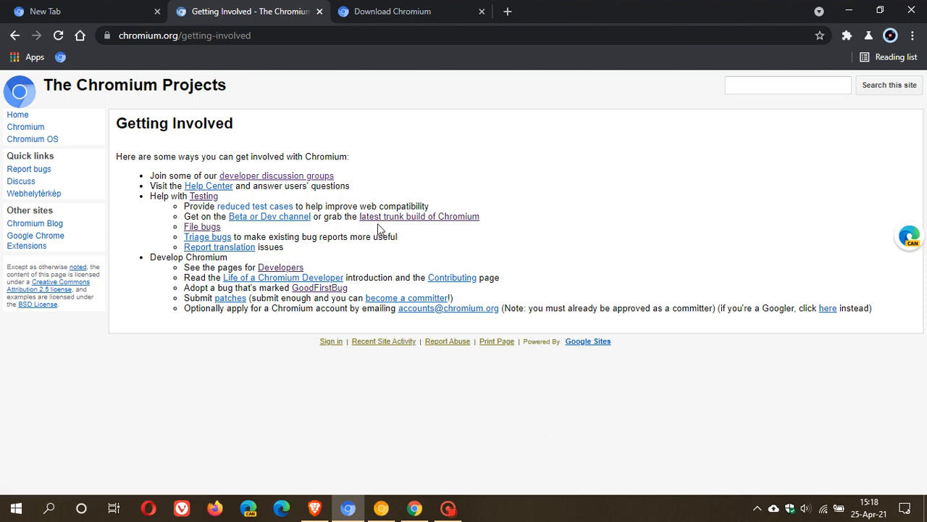
{"action": "mouse_move", "coordinate": [404, 229]}
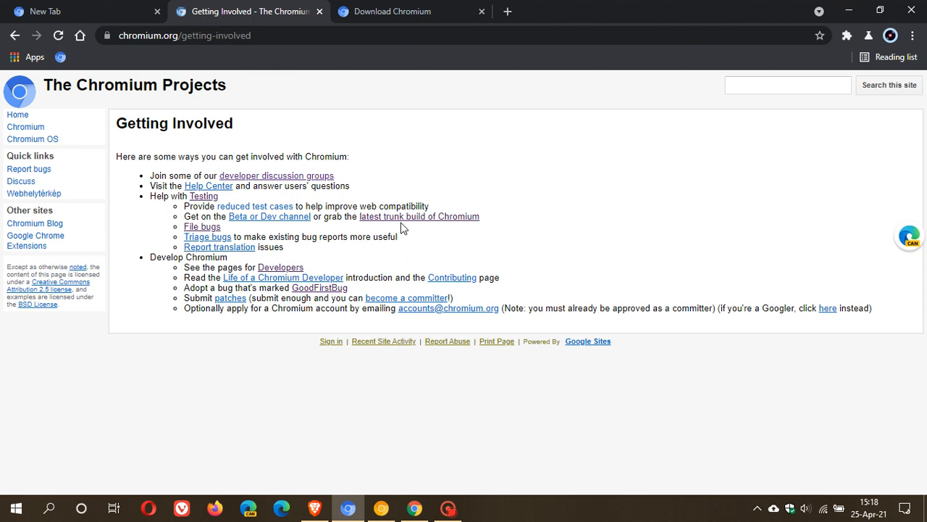
{"action": "mouse_move", "coordinate": [467, 225]}
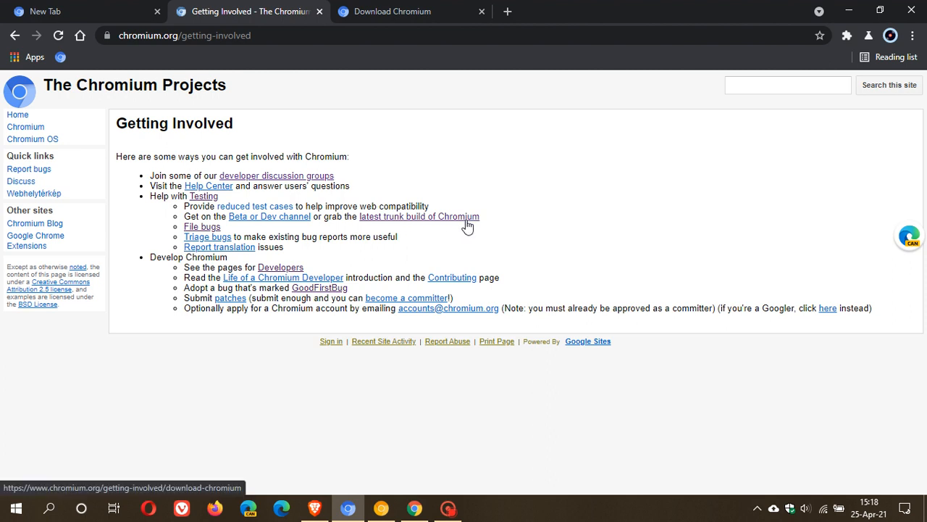
{"action": "mouse_move", "coordinate": [510, 210]}
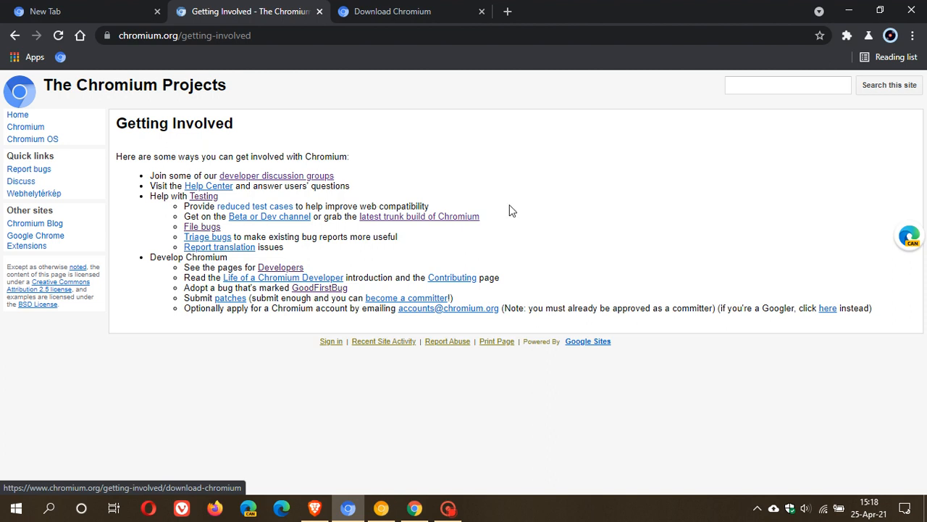
{"action": "mouse_move", "coordinate": [591, 175]}
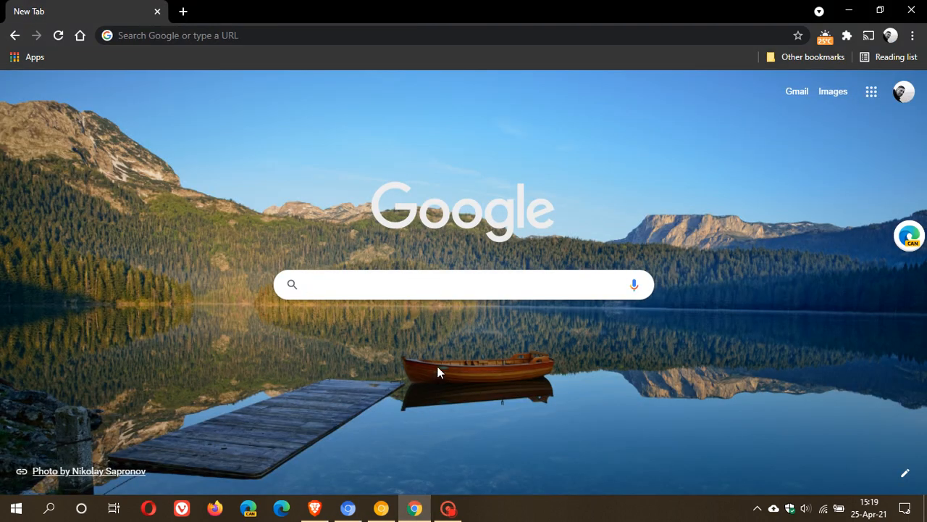
{"action": "mouse_move", "coordinate": [526, 362]}
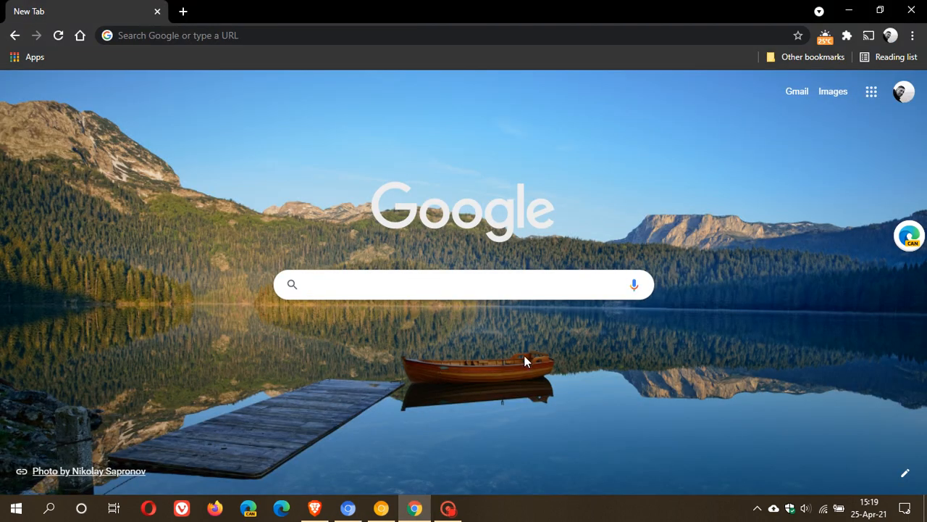
Focus the Google Chrome new tab search box, then return to Chromium's Getting Involved page
{"action": "left_click", "coordinate": [464, 284]}
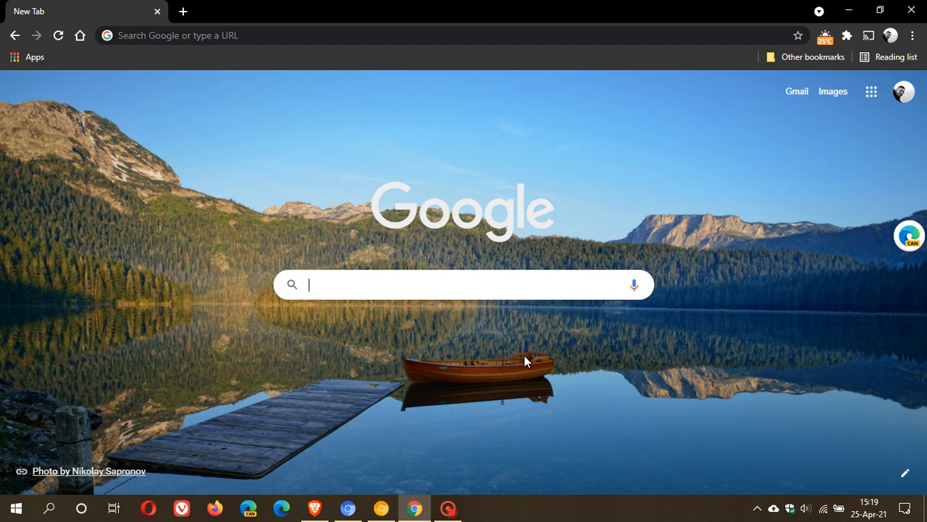
{"action": "mouse_move", "coordinate": [518, 330]}
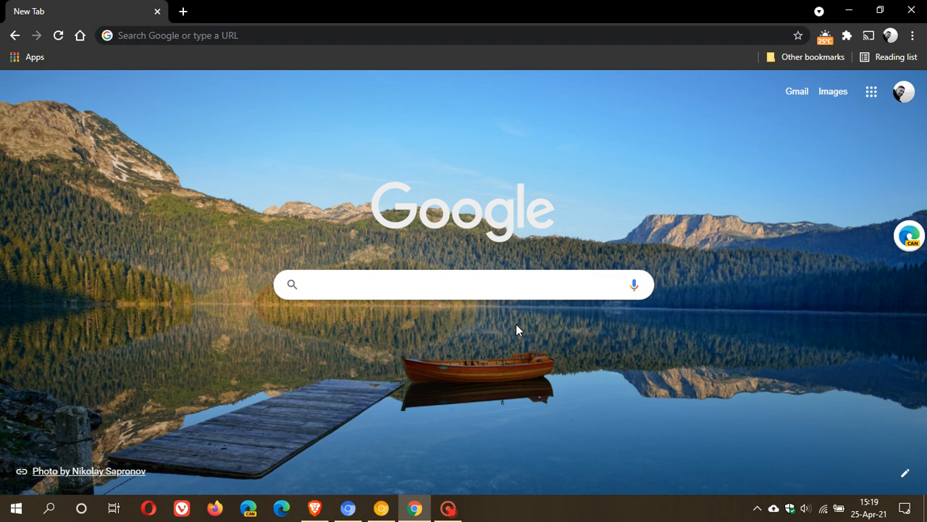
{"action": "mouse_move", "coordinate": [537, 332]}
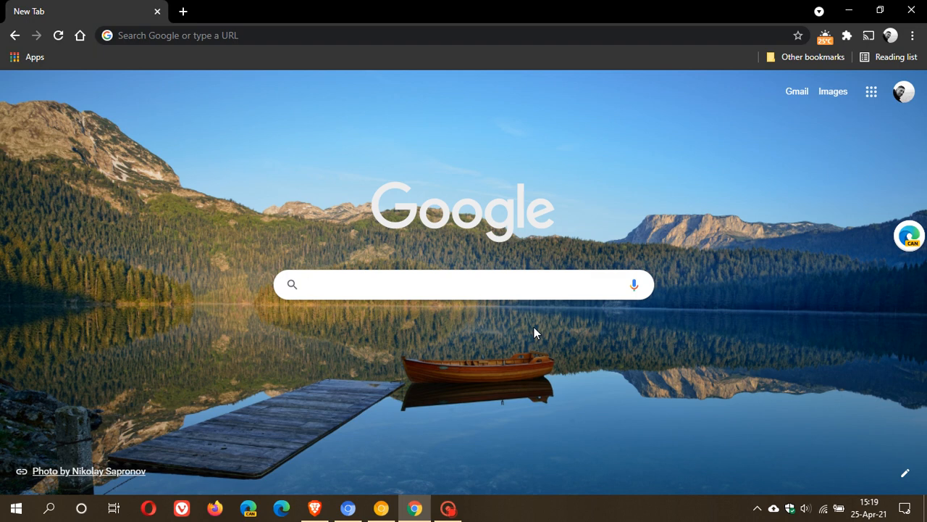
{"action": "left_click", "coordinate": [464, 284]}
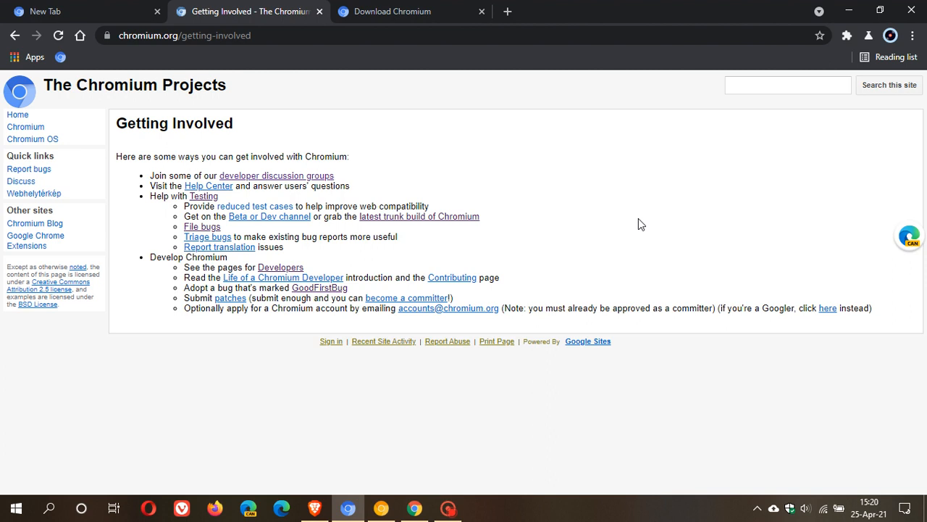
{"action": "mouse_move", "coordinate": [507, 156]}
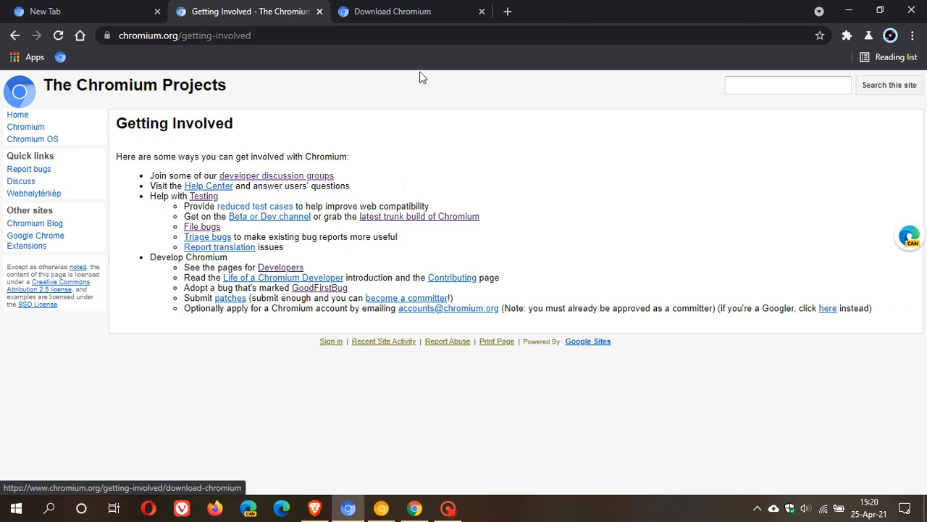
Switch to the Download Chromium tab showing the Windows x64 build at revision 876016
{"action": "left_click", "coordinate": [410, 11]}
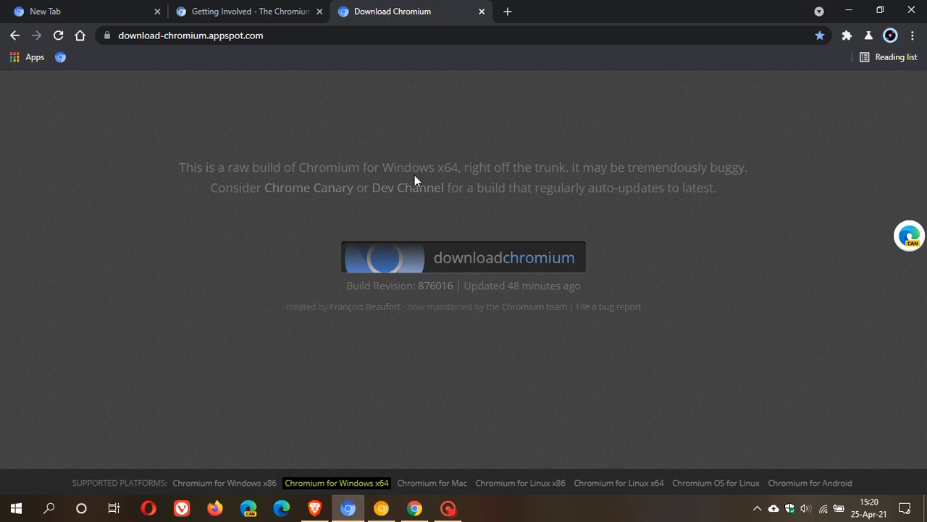
{"action": "mouse_move", "coordinate": [484, 182]}
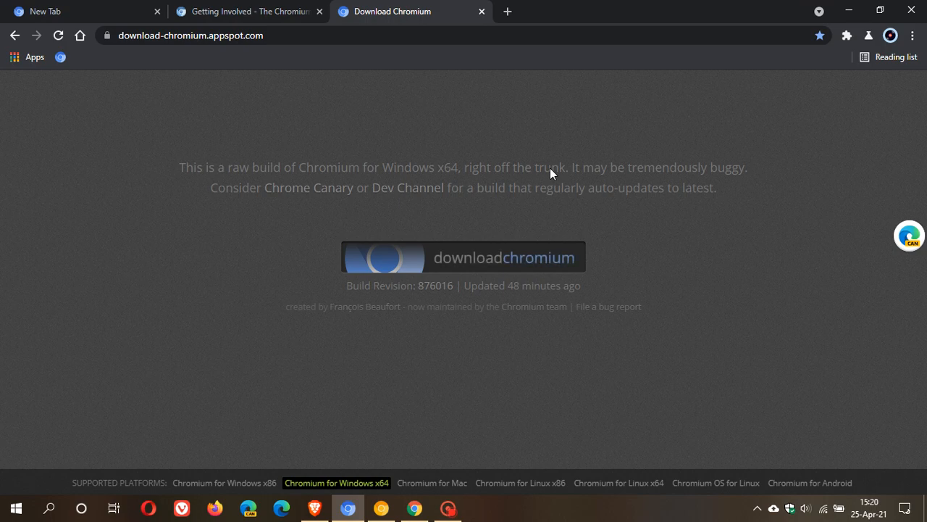
{"action": "mouse_move", "coordinate": [734, 169]}
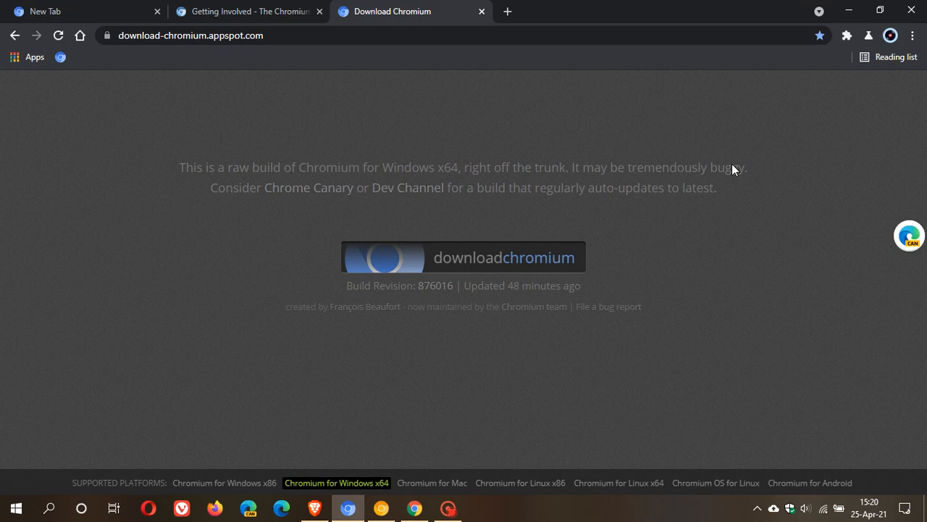
{"action": "mouse_move", "coordinate": [337, 204]}
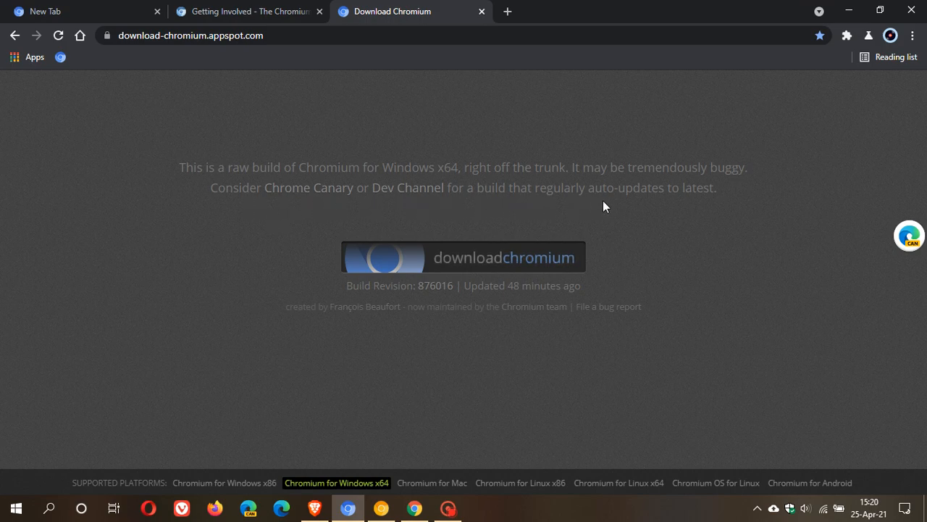
{"action": "mouse_move", "coordinate": [709, 200]}
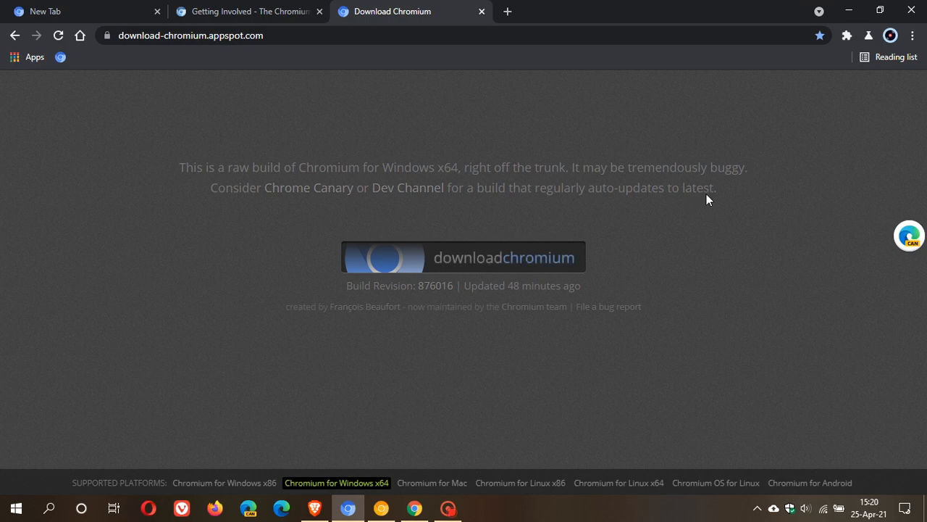
{"action": "mouse_move", "coordinate": [691, 237]}
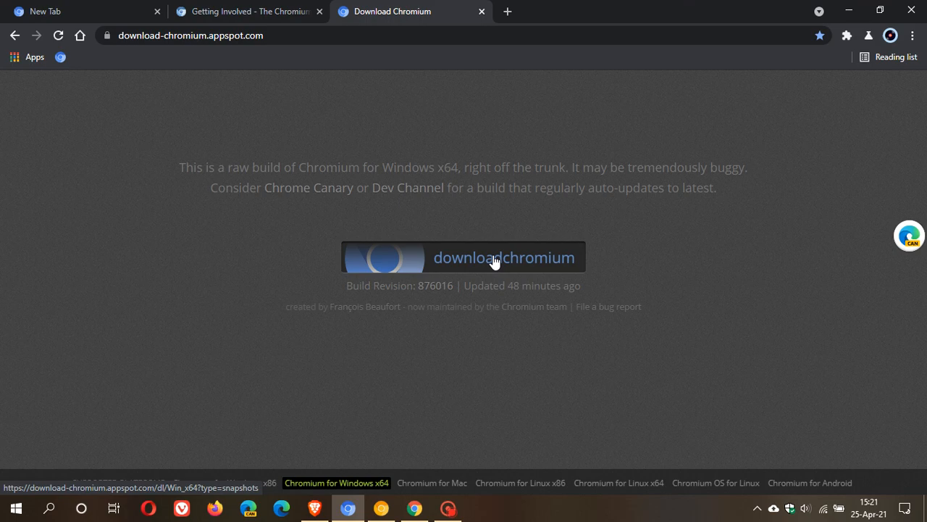
{"action": "mouse_move", "coordinate": [366, 300]}
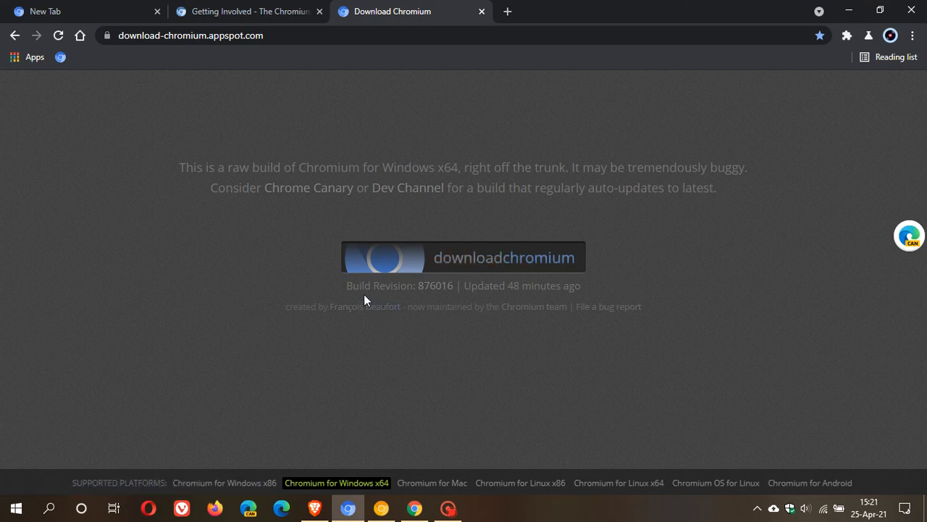
{"action": "mouse_move", "coordinate": [436, 284]}
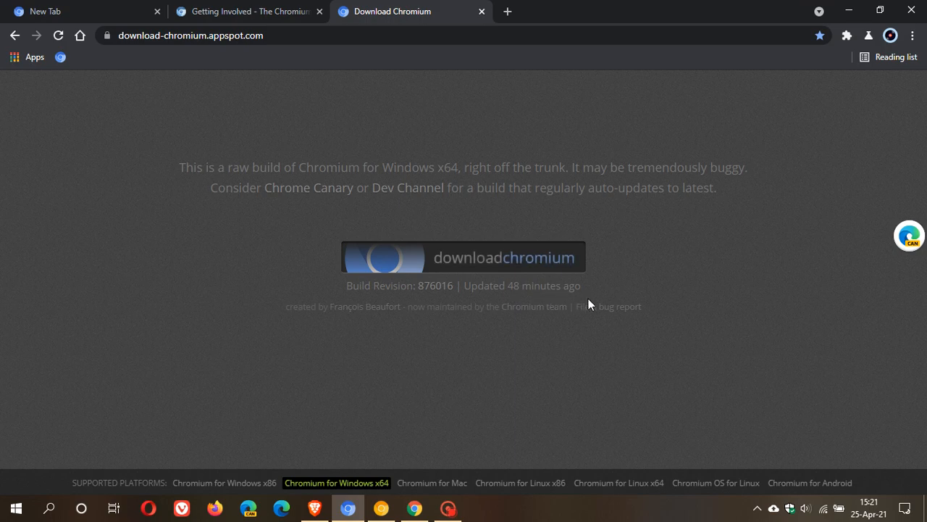
{"action": "mouse_move", "coordinate": [492, 300]}
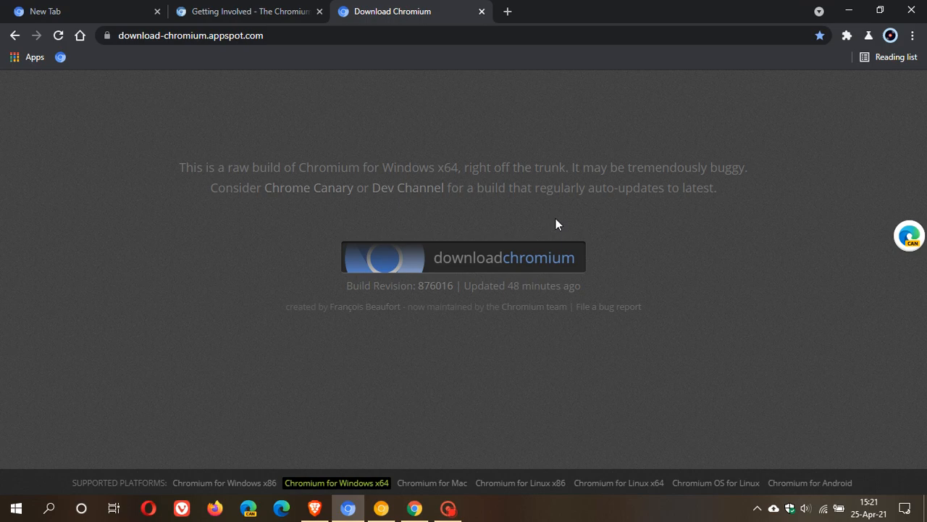
{"action": "mouse_move", "coordinate": [547, 302]}
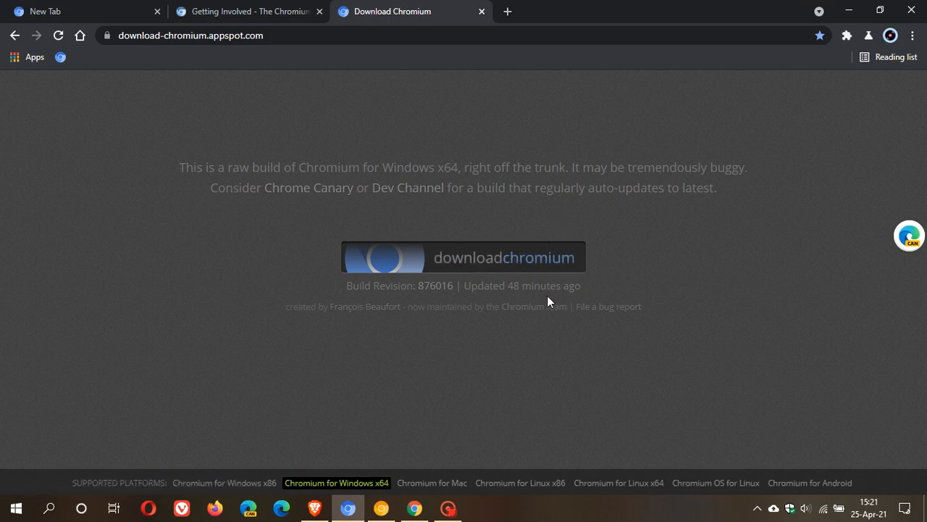
{"action": "mouse_move", "coordinate": [333, 498]}
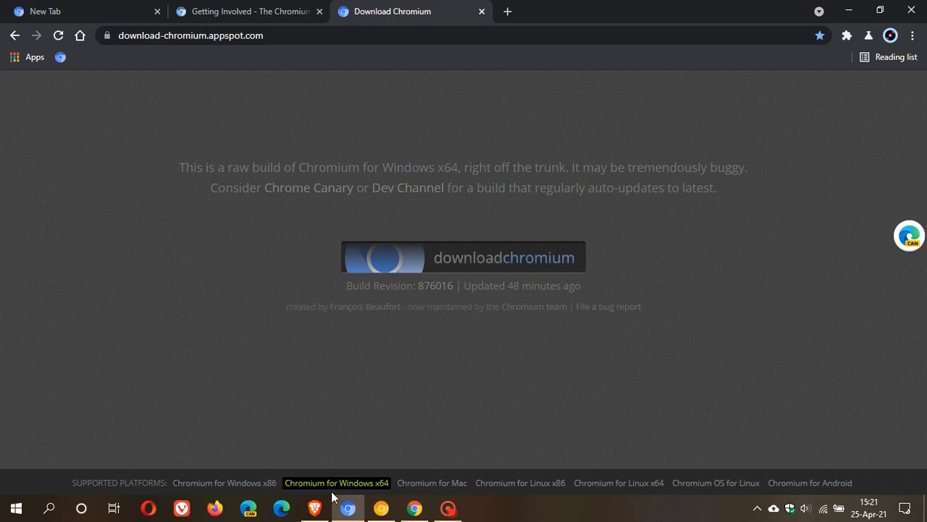
{"action": "mouse_move", "coordinate": [619, 483]}
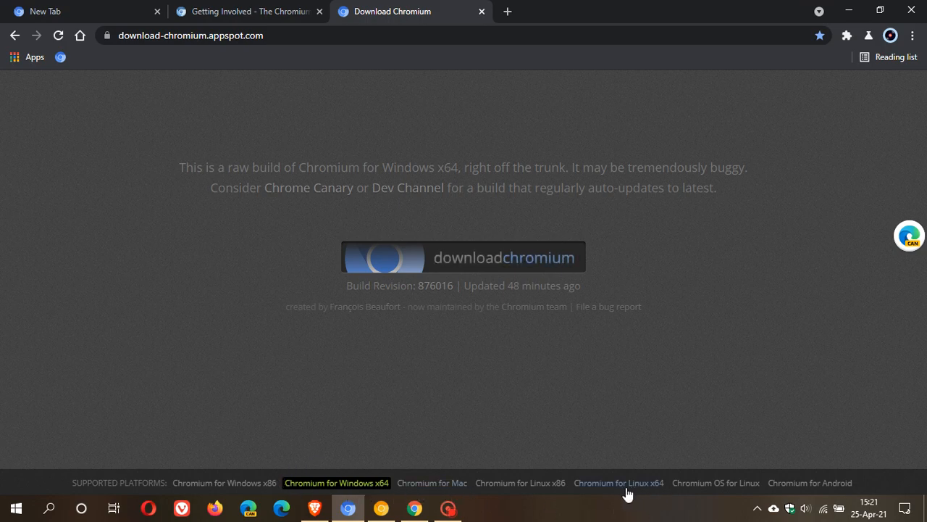
{"action": "mouse_move", "coordinate": [810, 483]}
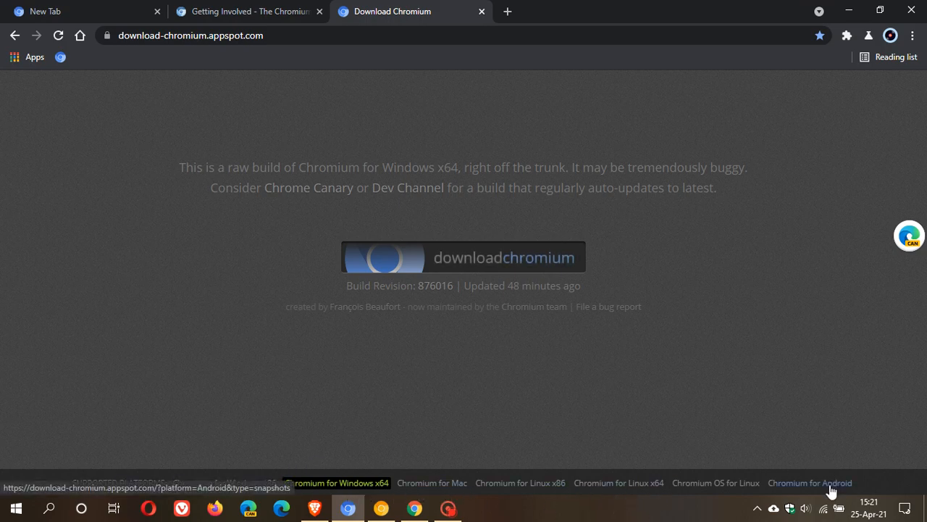
{"action": "mouse_move", "coordinate": [681, 386]}
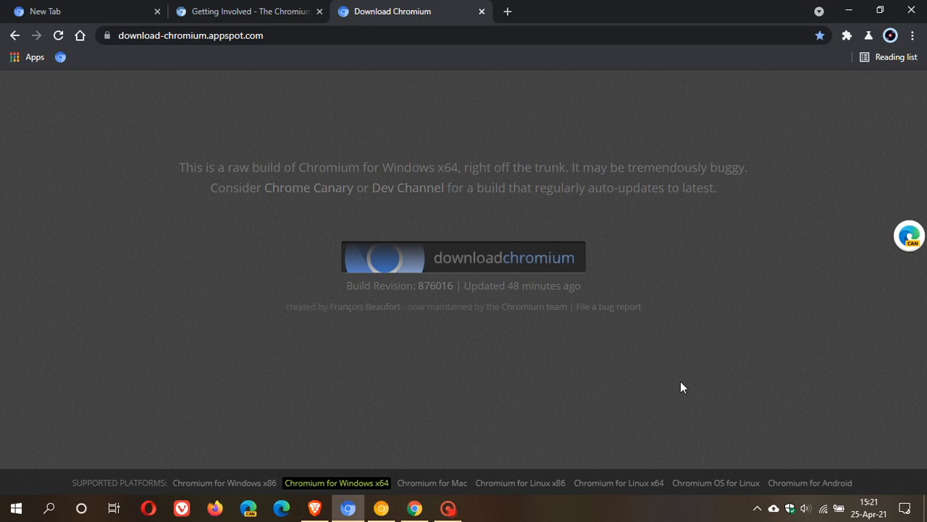
{"action": "left_click", "coordinate": [72, 10]}
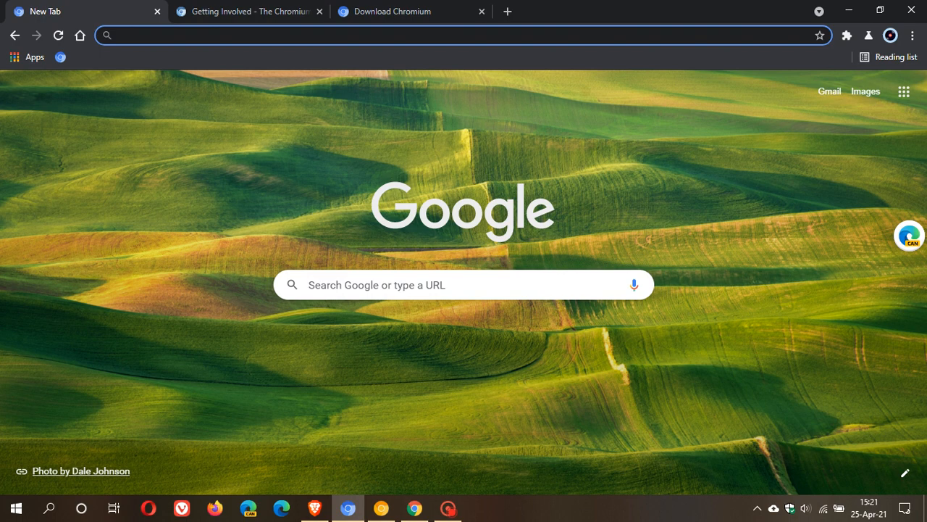
Move between the Download Chromium tab and Chromium's new tab page
{"action": "left_click", "coordinate": [290, 35]}
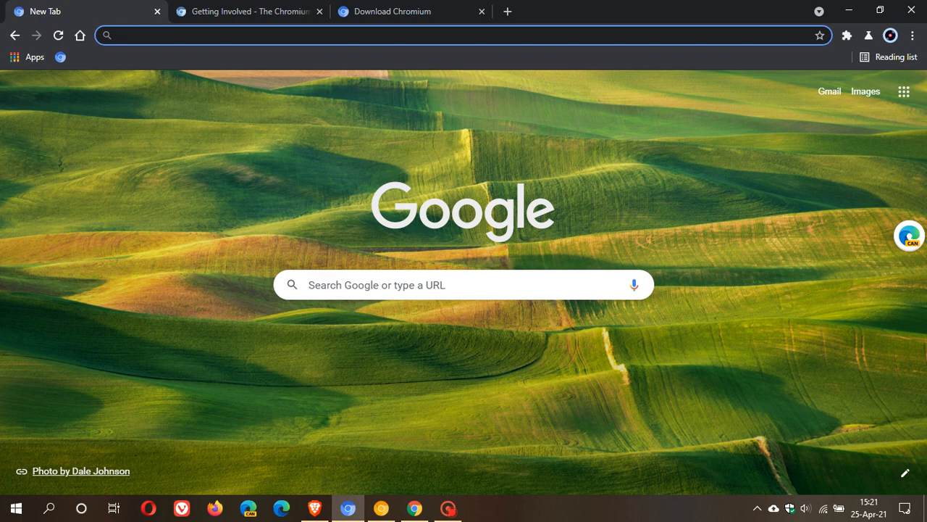
{"action": "left_click", "coordinate": [411, 11]}
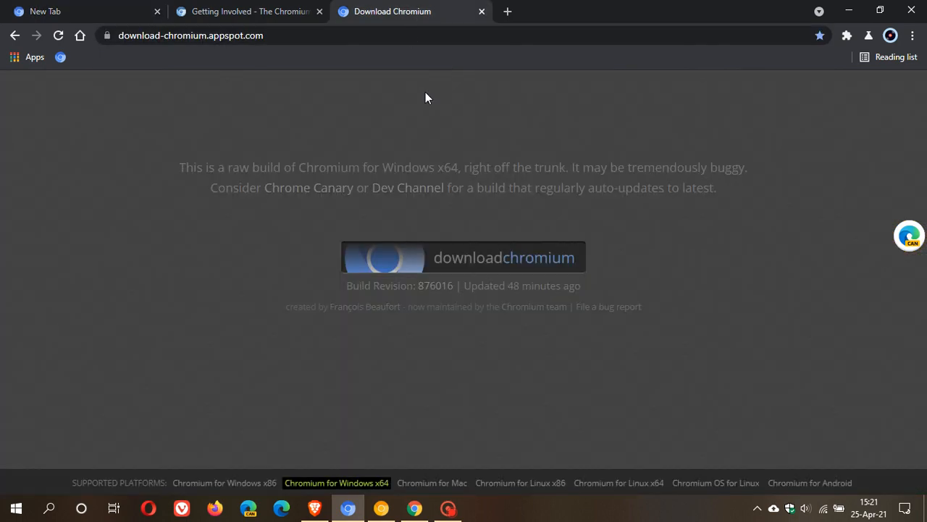
{"action": "mouse_move", "coordinate": [549, 301]}
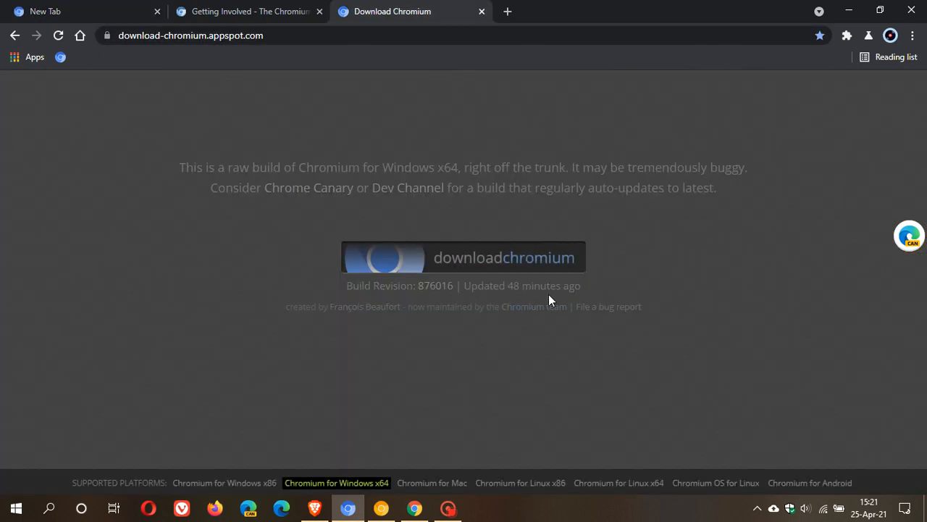
{"action": "mouse_move", "coordinate": [484, 305]}
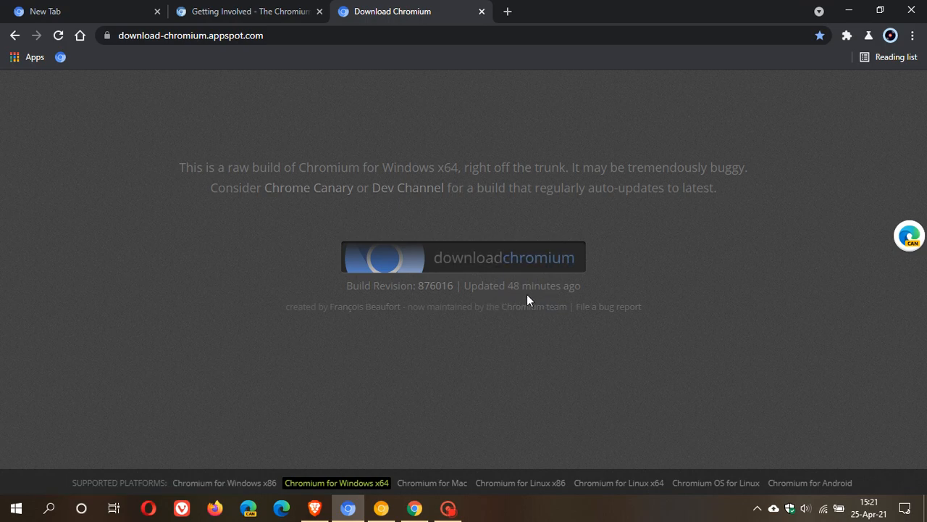
{"action": "mouse_move", "coordinate": [456, 232]}
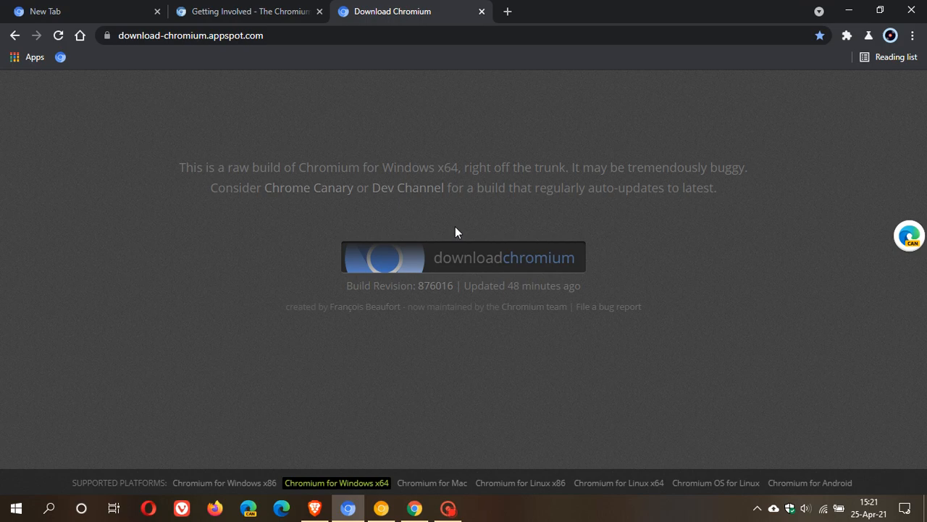
{"action": "left_click", "coordinate": [72, 11]}
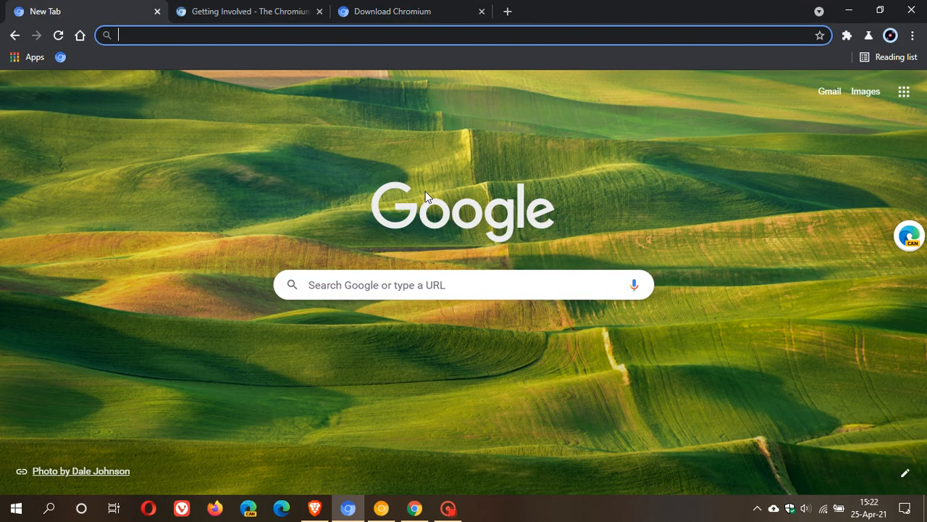
{"action": "mouse_move", "coordinate": [681, 268]}
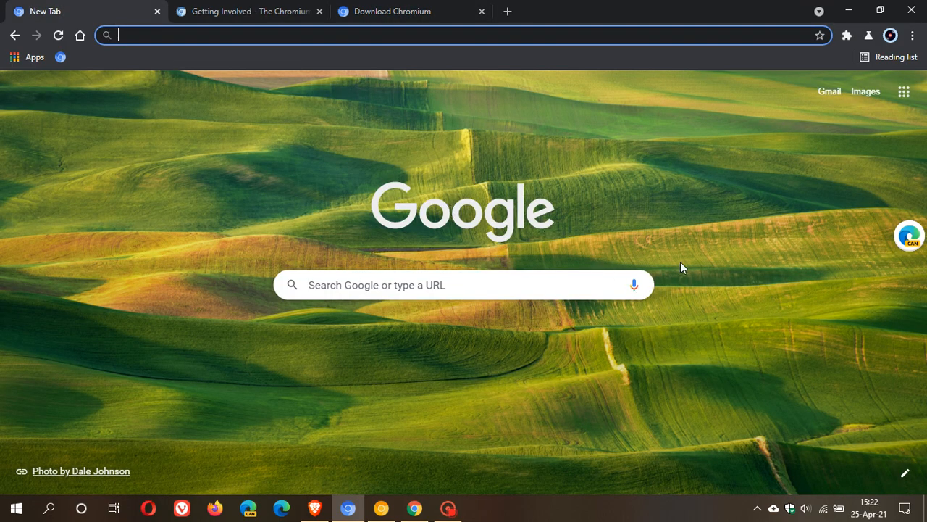
{"action": "mouse_move", "coordinate": [720, 263]}
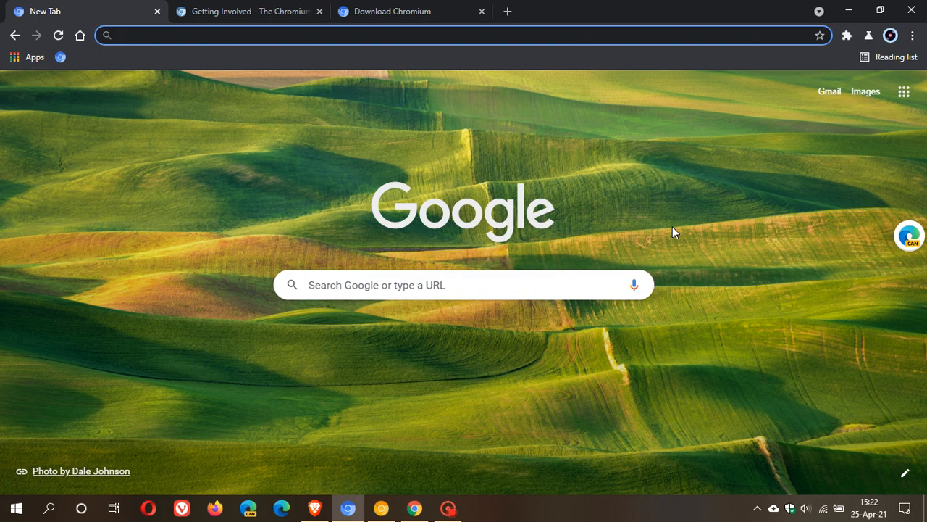
{"action": "mouse_move", "coordinate": [668, 227]}
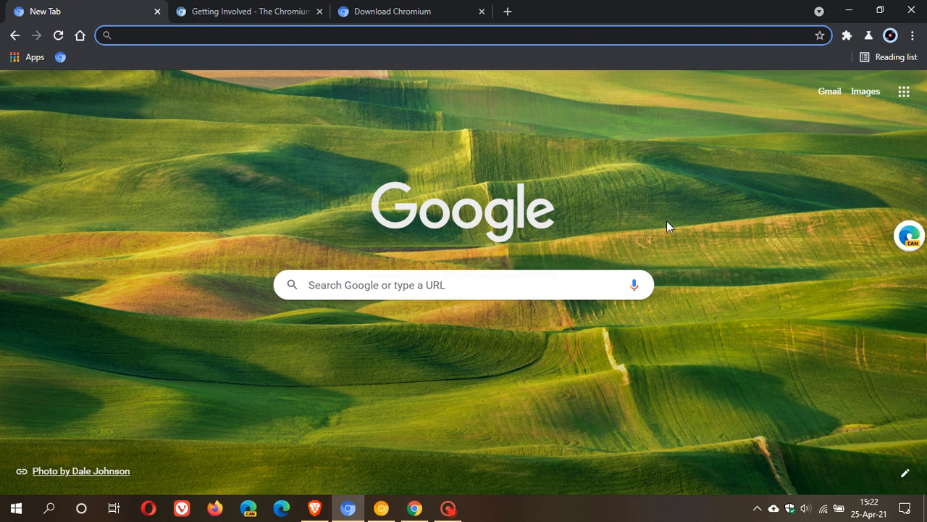
{"action": "mouse_move", "coordinate": [669, 219]}
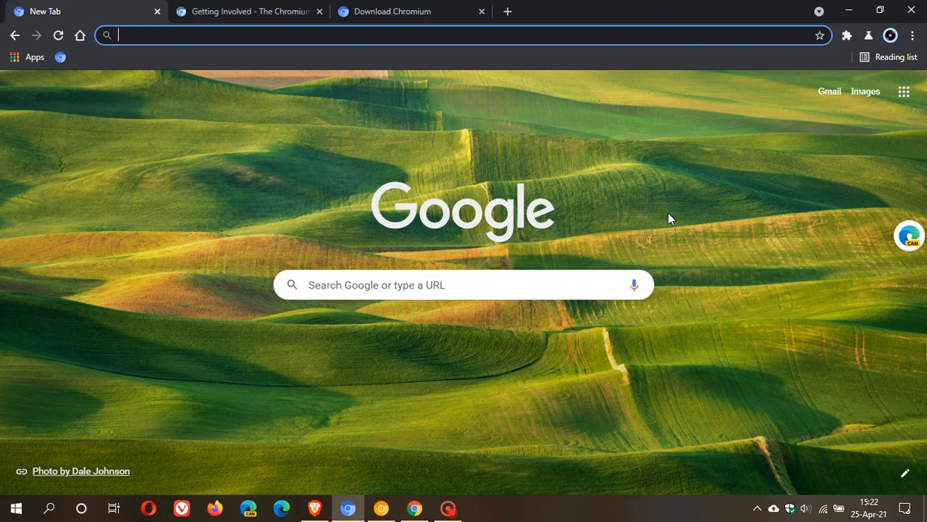
{"action": "mouse_move", "coordinate": [641, 203]}
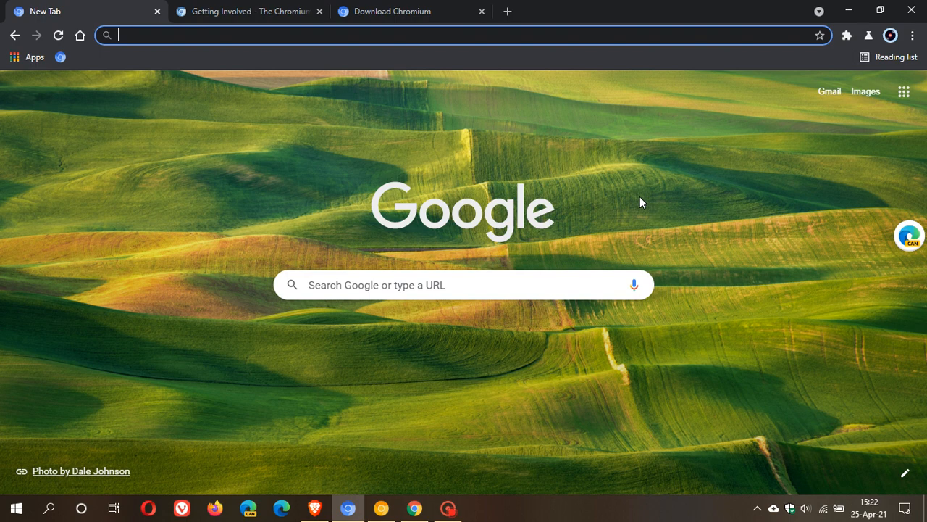
{"action": "mouse_move", "coordinate": [634, 179]}
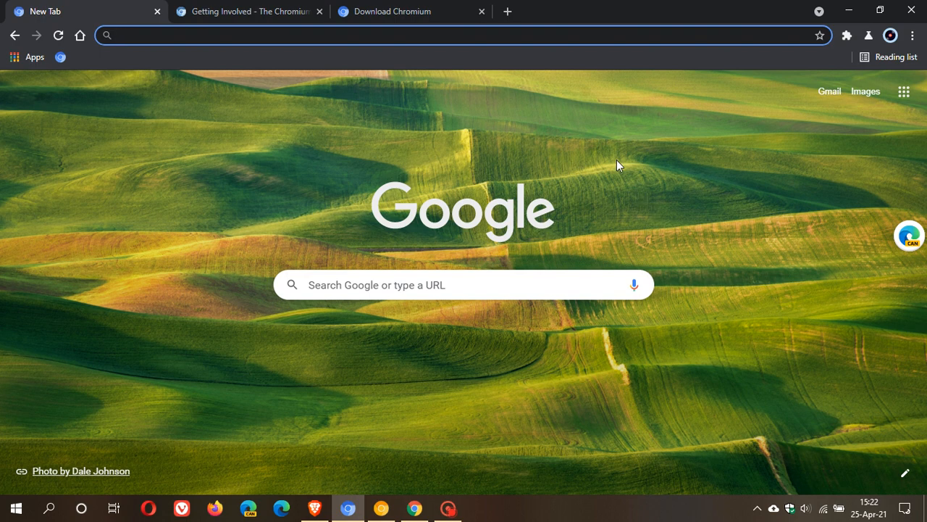
{"action": "mouse_move", "coordinate": [625, 177]}
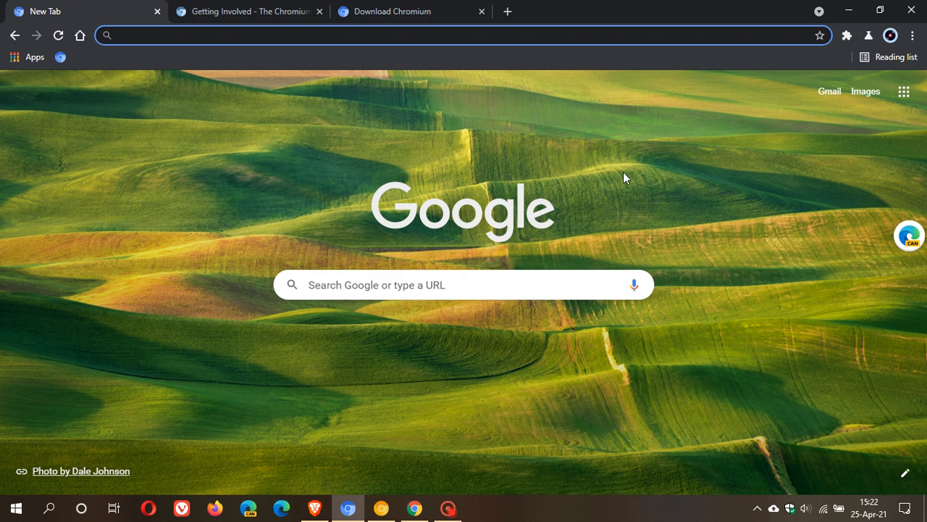
{"action": "left_click", "coordinate": [290, 35]}
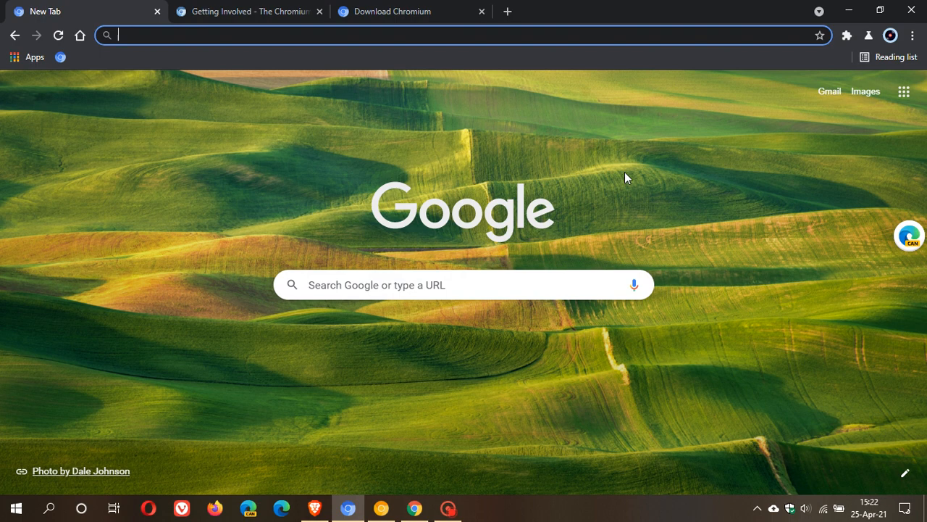
{"action": "mouse_move", "coordinate": [430, 241]}
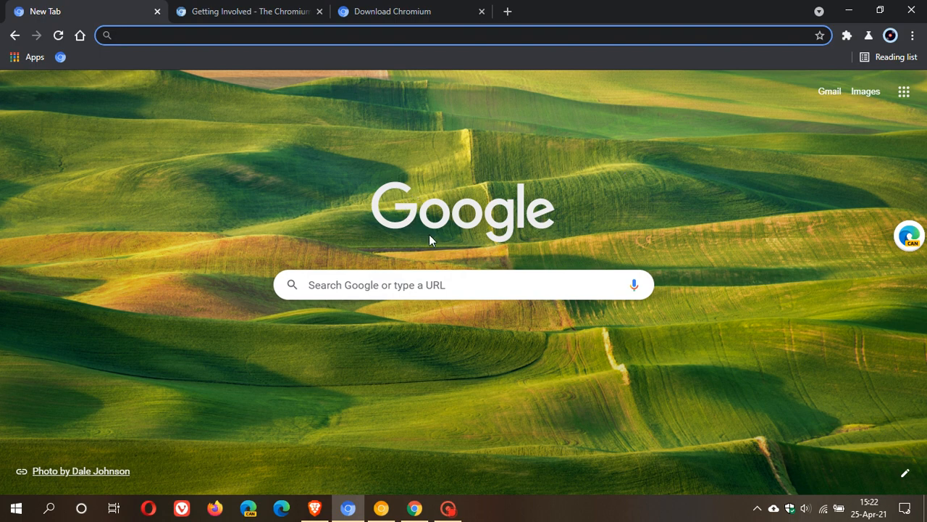
{"action": "mouse_move", "coordinate": [479, 256]}
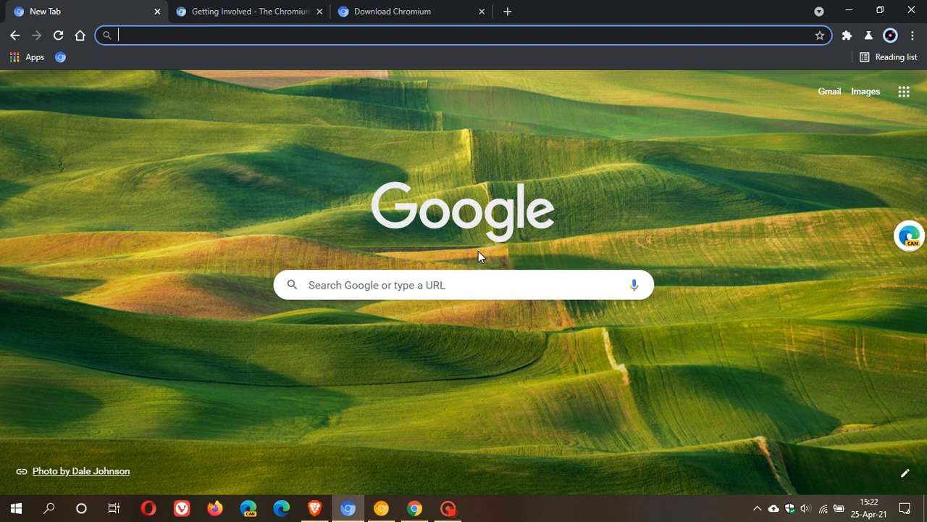
{"action": "mouse_move", "coordinate": [569, 247]}
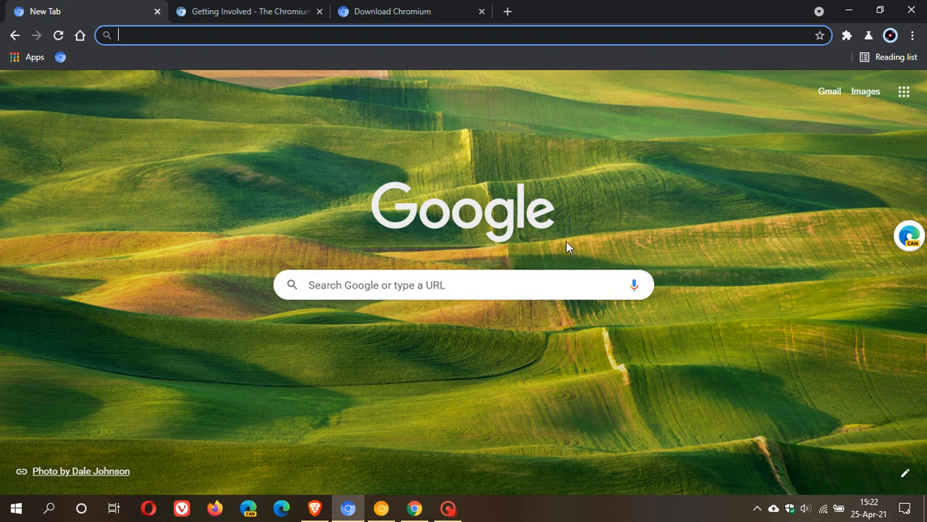
{"action": "mouse_move", "coordinate": [564, 245]}
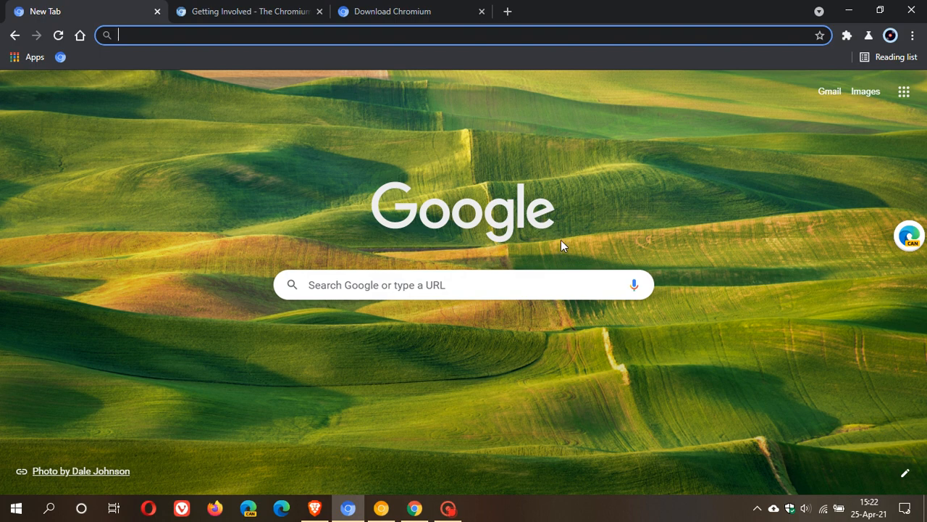
{"action": "mouse_move", "coordinate": [442, 363]}
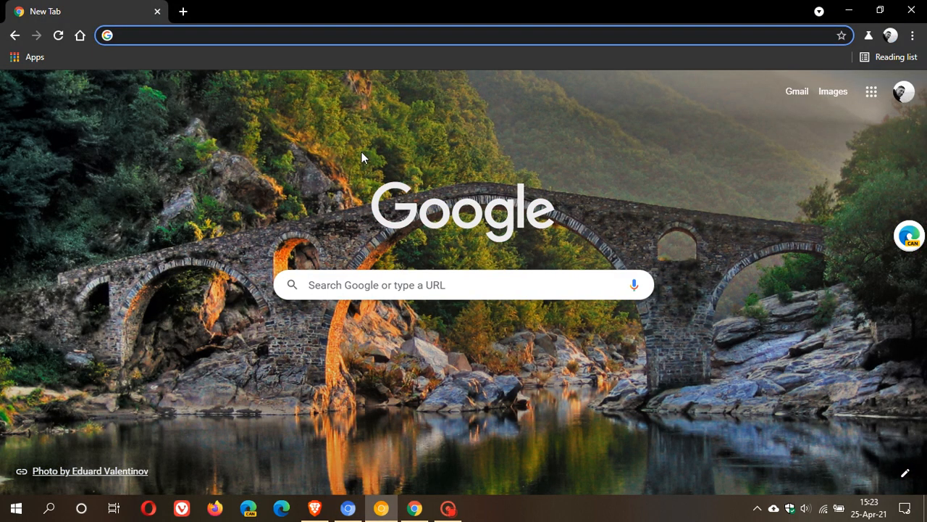
{"action": "mouse_move", "coordinate": [540, 382]}
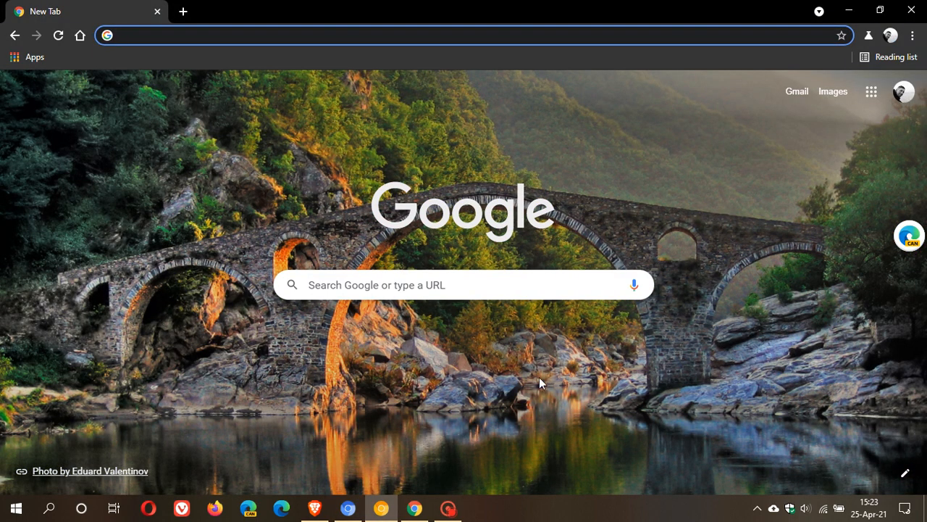
Open Chrome Canary's About Google Chrome page from the ⋮ menu, then return to Chromium
{"action": "left_click", "coordinate": [471, 35]}
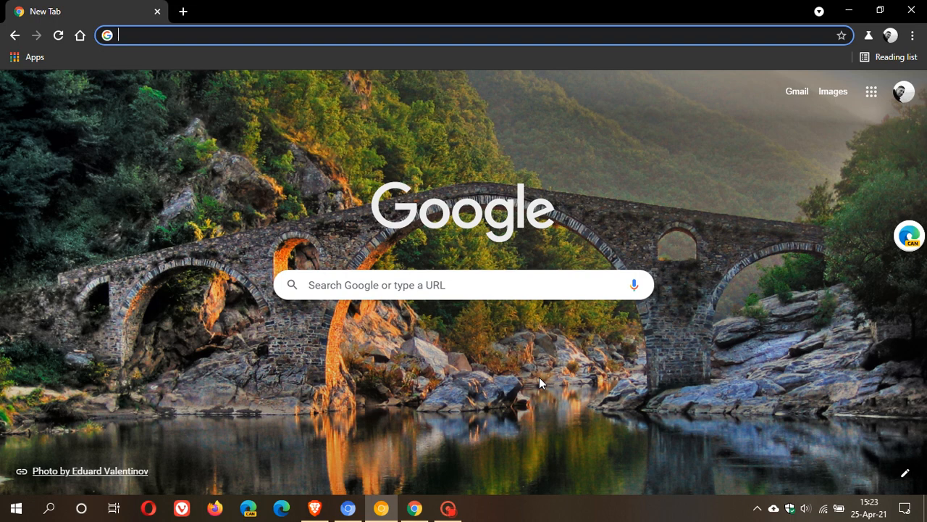
{"action": "mouse_move", "coordinate": [528, 389]}
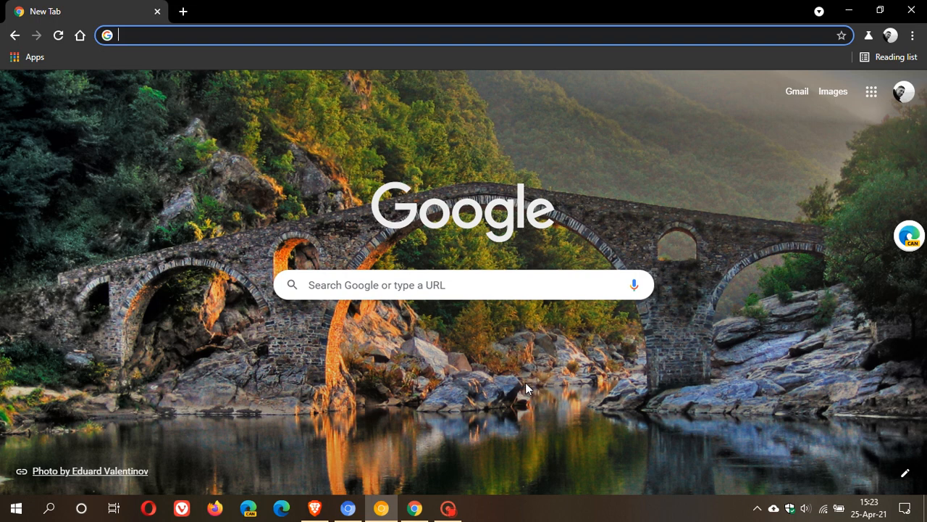
{"action": "left_click", "coordinate": [912, 35]}
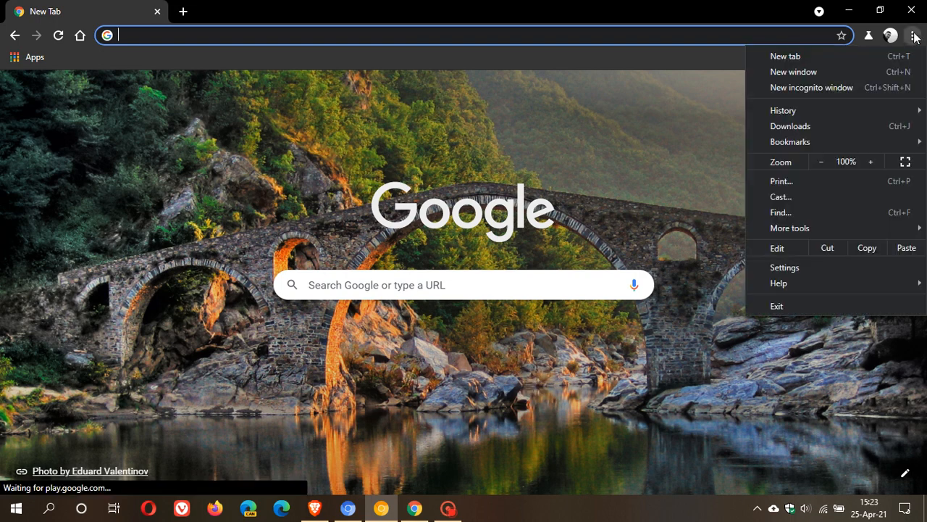
{"action": "mouse_move", "coordinate": [779, 283]}
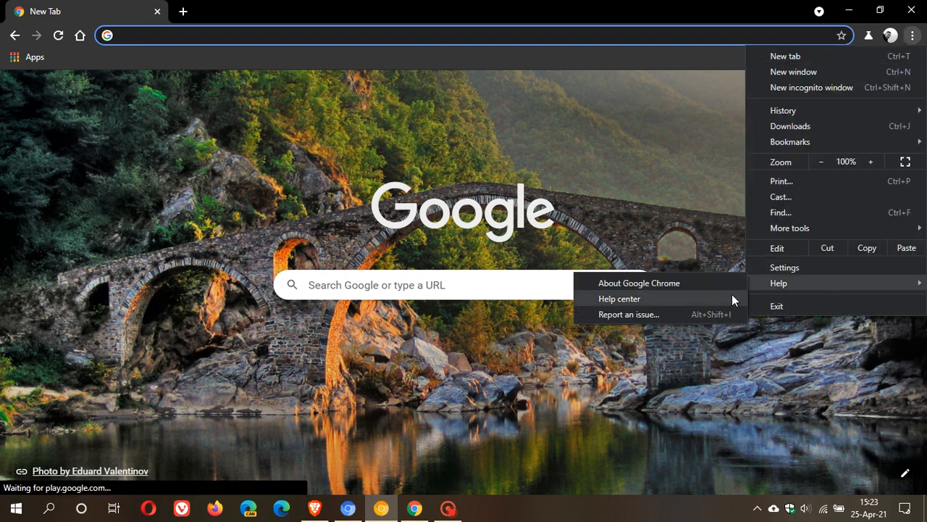
{"action": "left_click", "coordinate": [639, 283]}
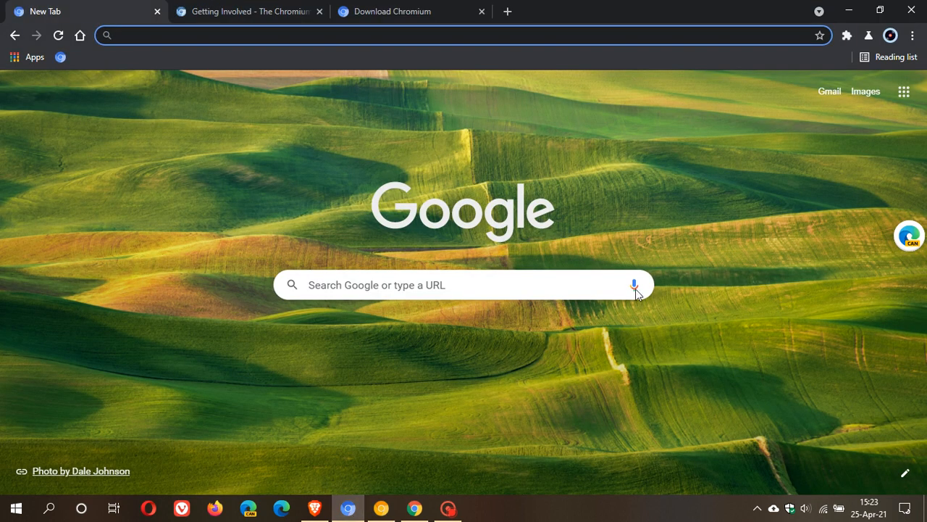
{"action": "left_click", "coordinate": [912, 35]}
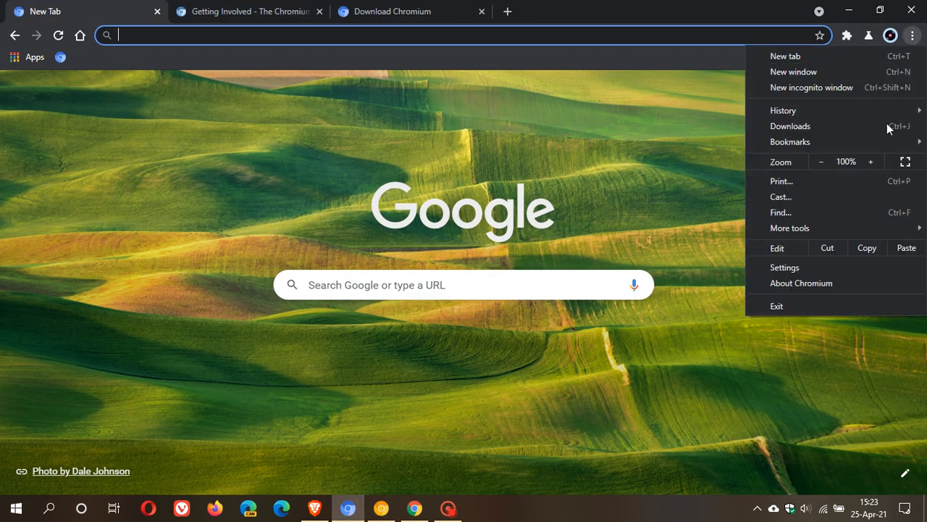
{"action": "left_click", "coordinate": [801, 282]}
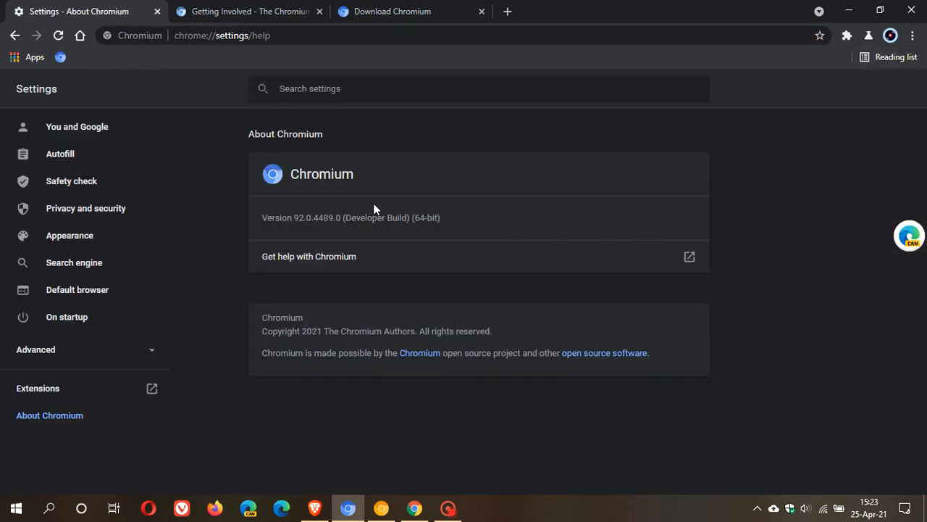
{"action": "mouse_move", "coordinate": [305, 232]}
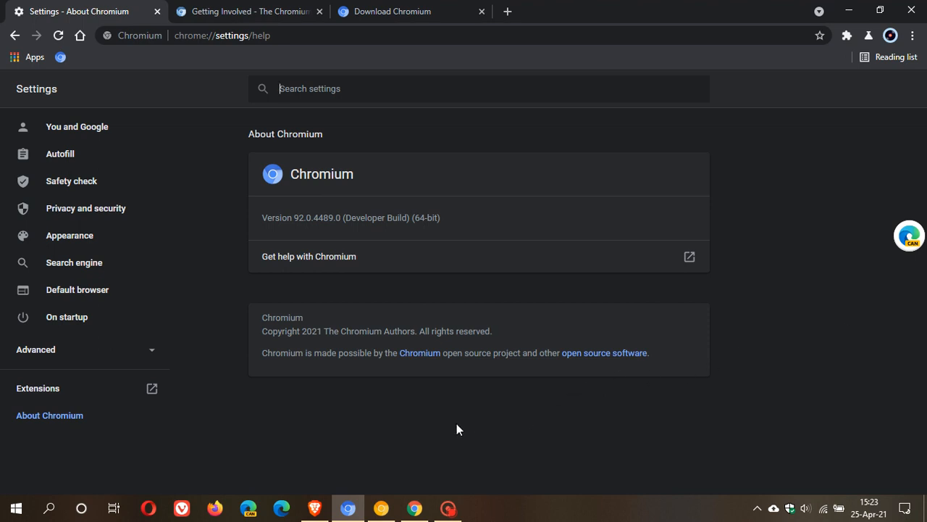
{"action": "mouse_move", "coordinate": [152, 212]}
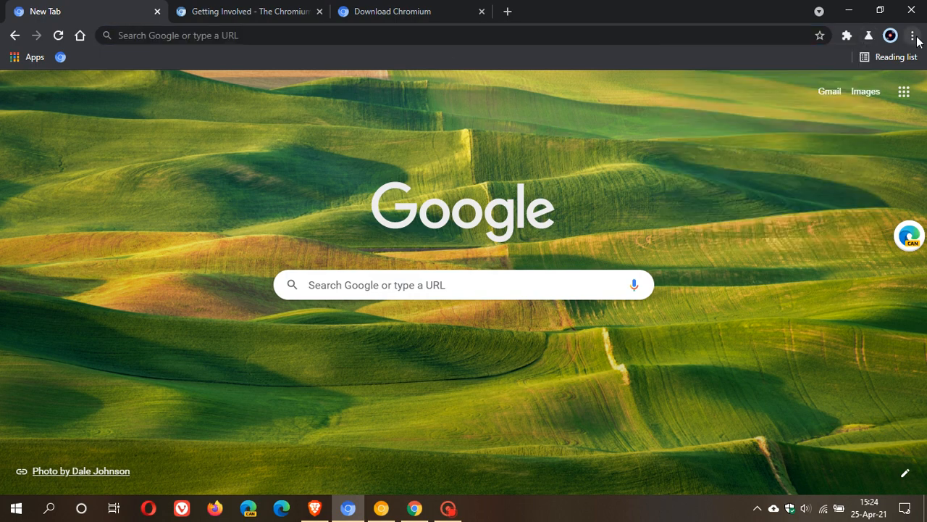
Open Chromium Settings, view Customize profile for Brent, then return to the settings list
{"action": "left_click", "coordinate": [912, 35]}
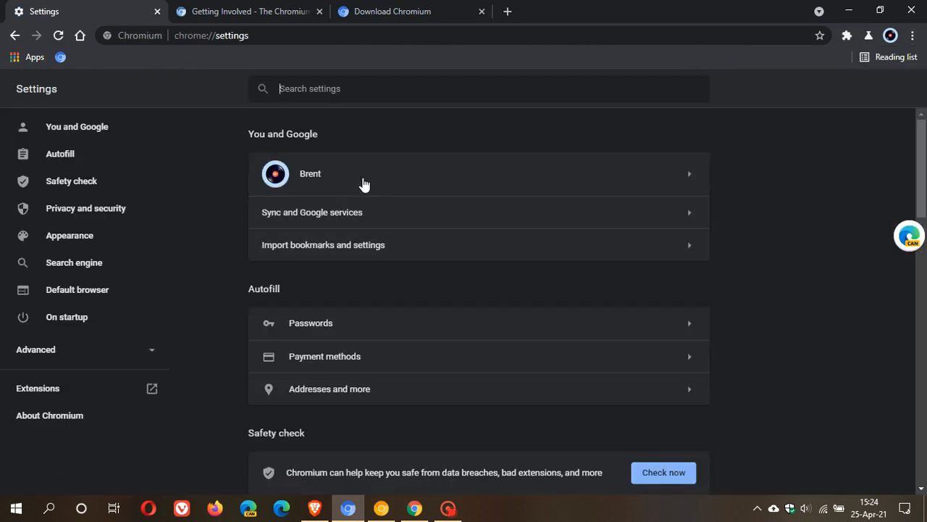
{"action": "left_click", "coordinate": [363, 173]}
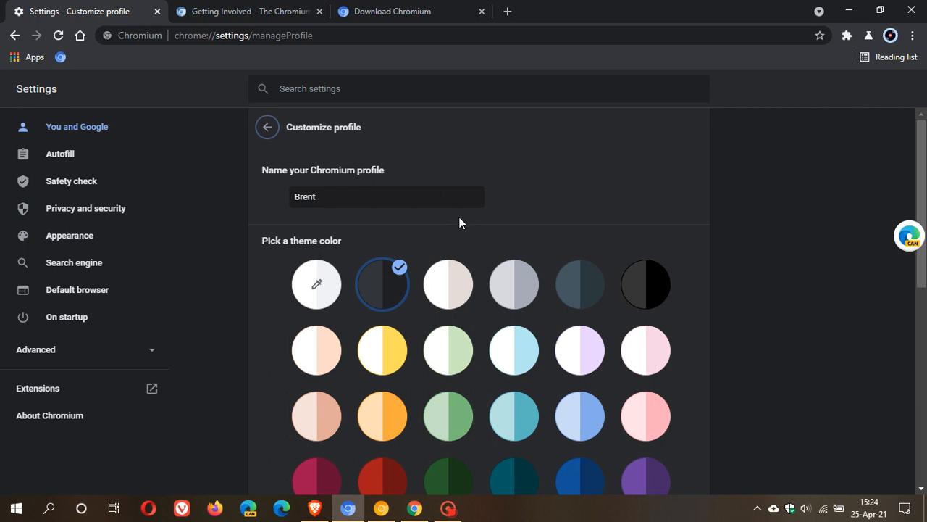
{"action": "left_click", "coordinate": [267, 126]}
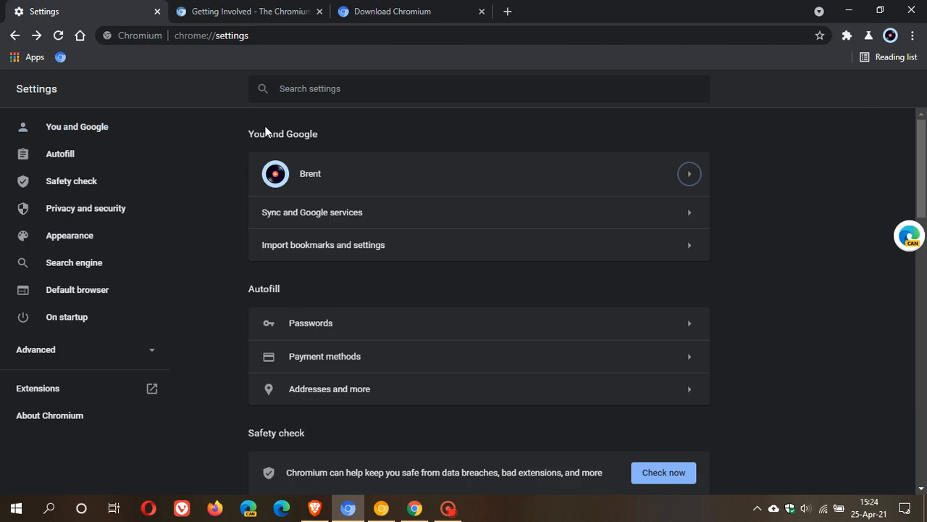
{"action": "mouse_move", "coordinate": [303, 150]}
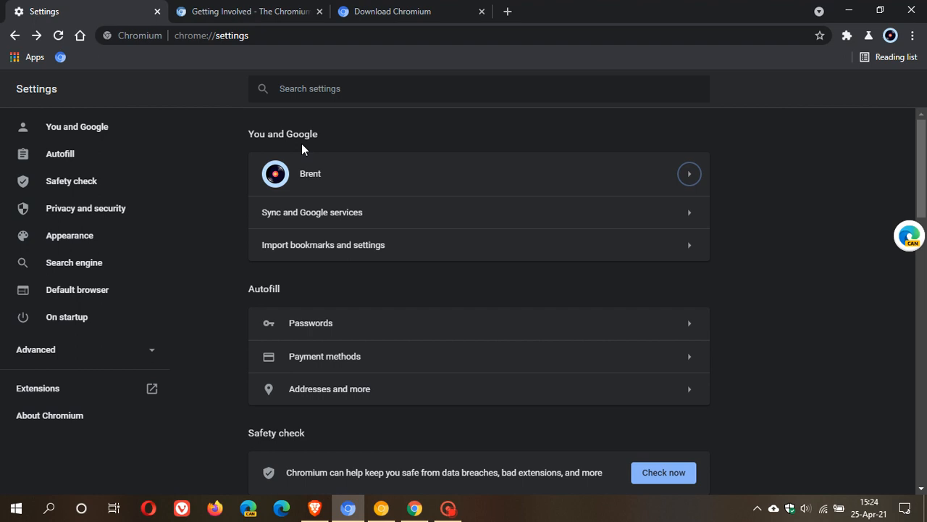
{"action": "mouse_move", "coordinate": [391, 172]}
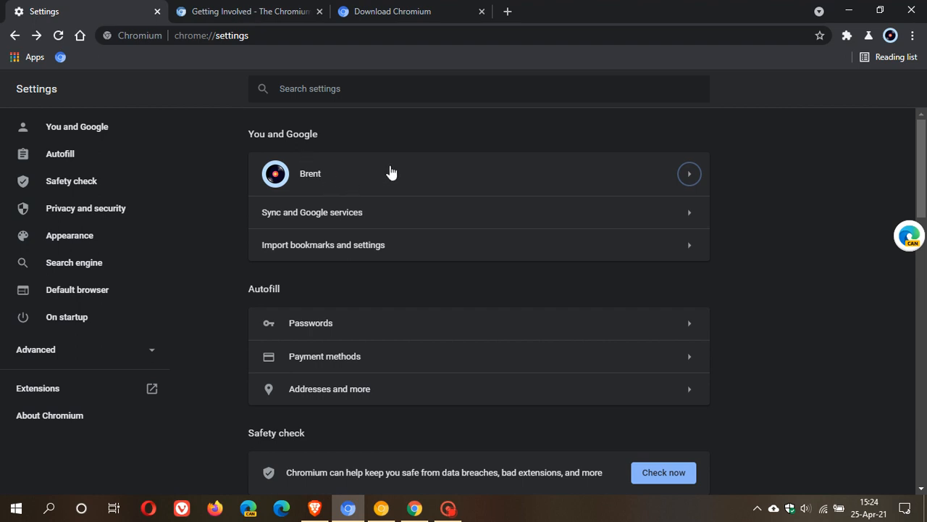
{"action": "mouse_move", "coordinate": [433, 176]}
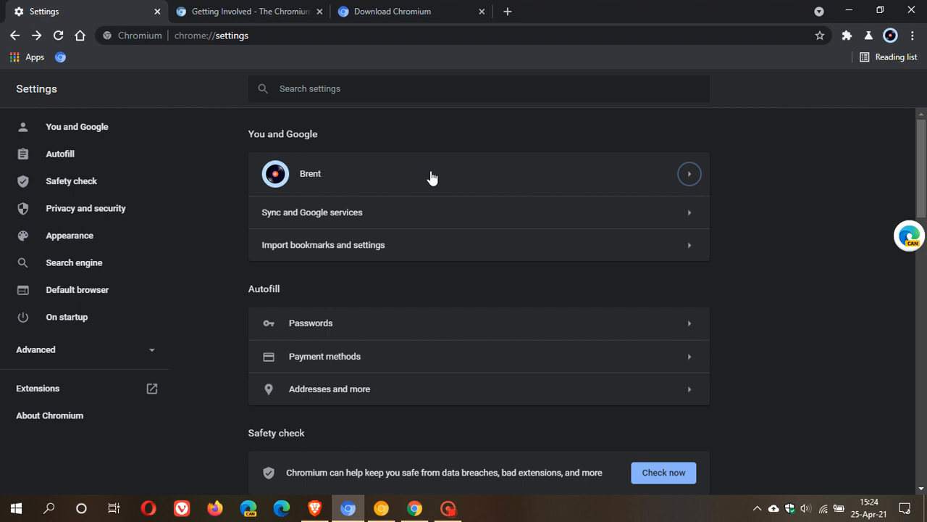
Open the Sync and Google services page, where autocomplete searches and URLs are on
{"action": "left_click", "coordinate": [312, 212]}
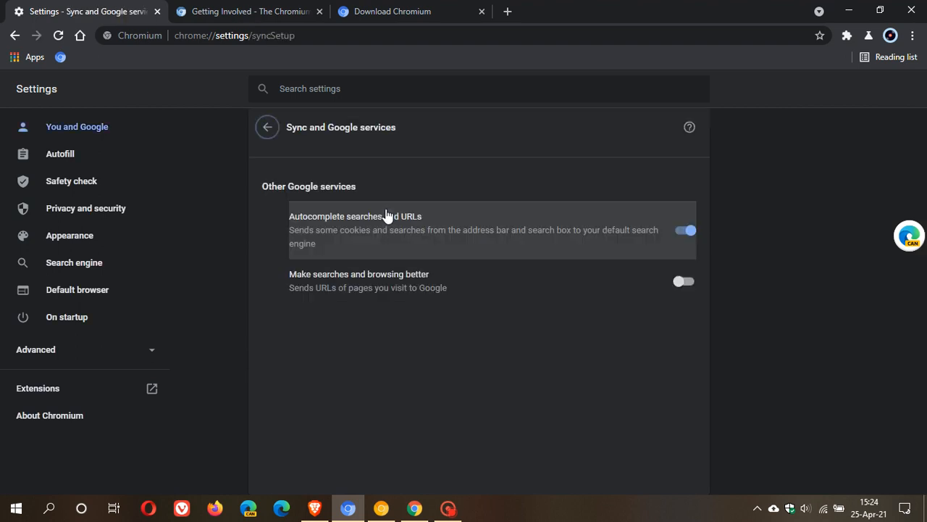
{"action": "mouse_move", "coordinate": [442, 336]}
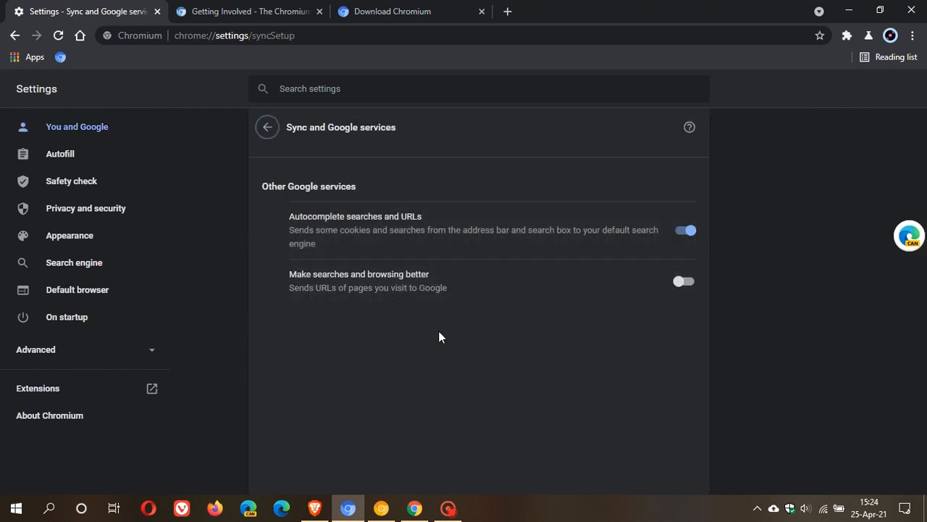
{"action": "mouse_move", "coordinate": [355, 341]}
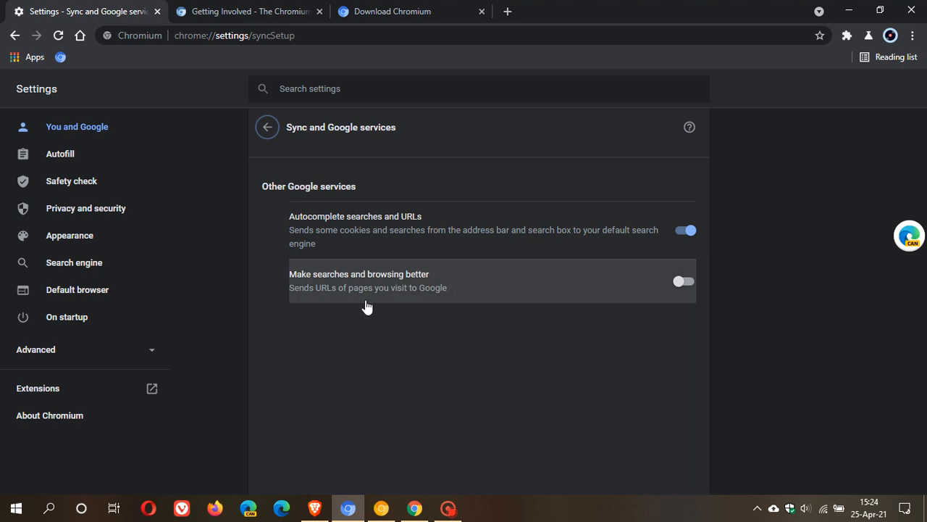
{"action": "mouse_move", "coordinate": [586, 339]}
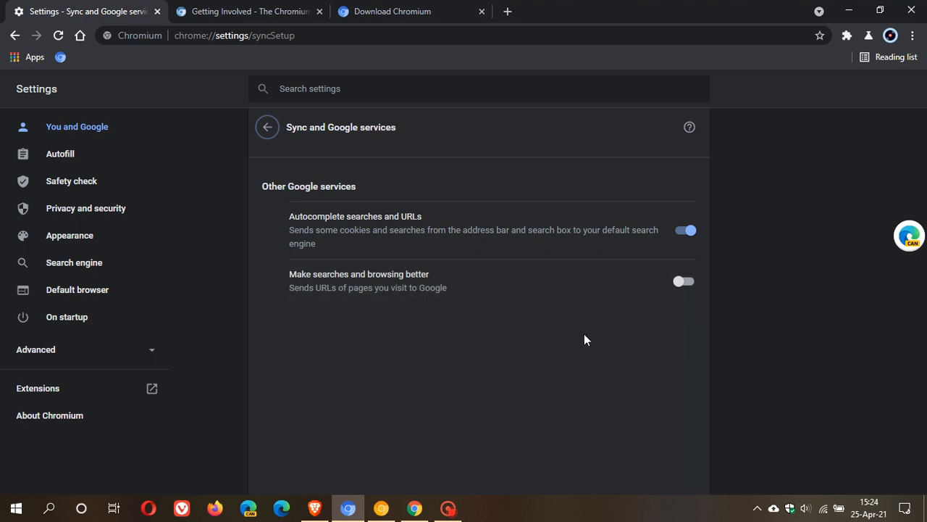
{"action": "mouse_move", "coordinate": [350, 309]}
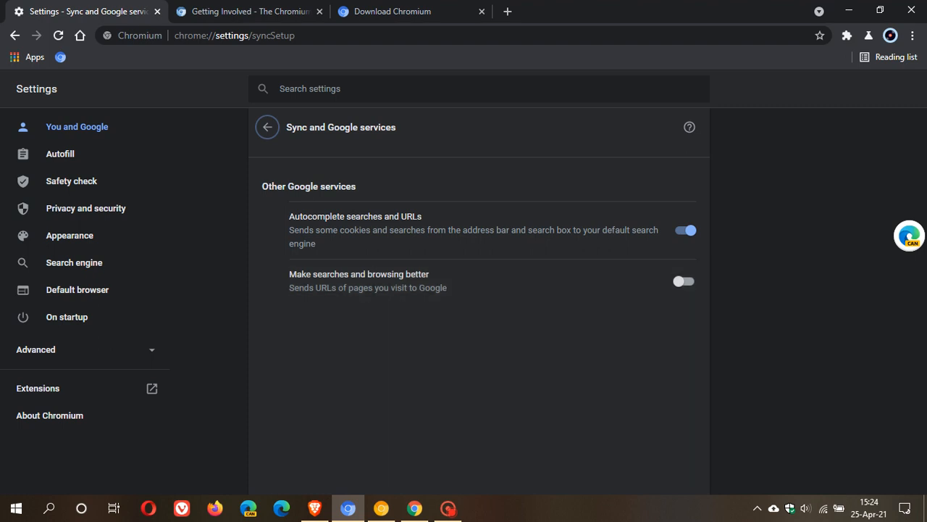
{"action": "mouse_move", "coordinate": [342, 395]}
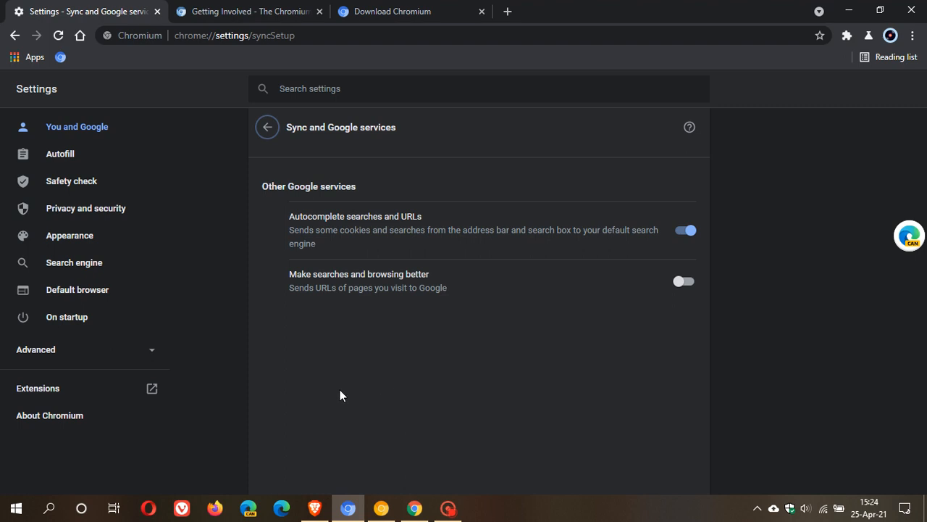
Visit Safety check, expand Advanced settings, then return to the new tab page
{"action": "left_click", "coordinate": [71, 180]}
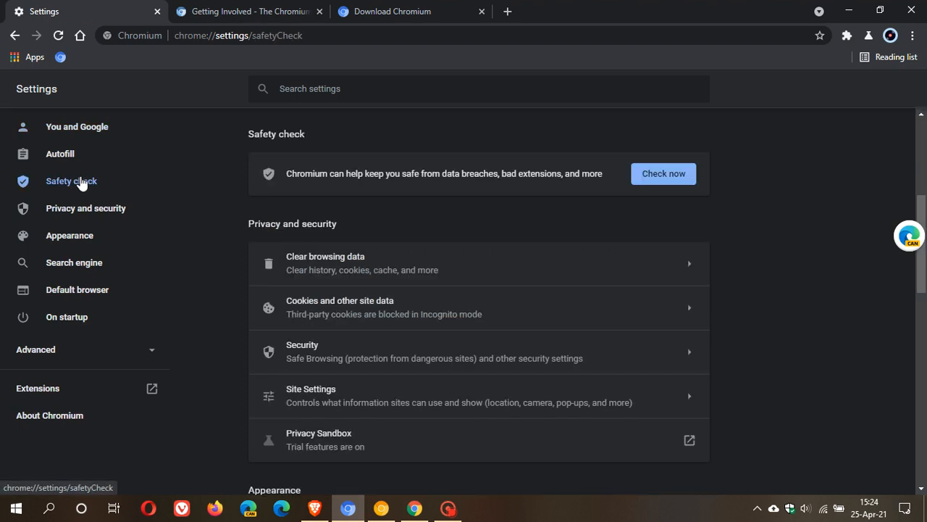
{"action": "mouse_move", "coordinate": [57, 354]}
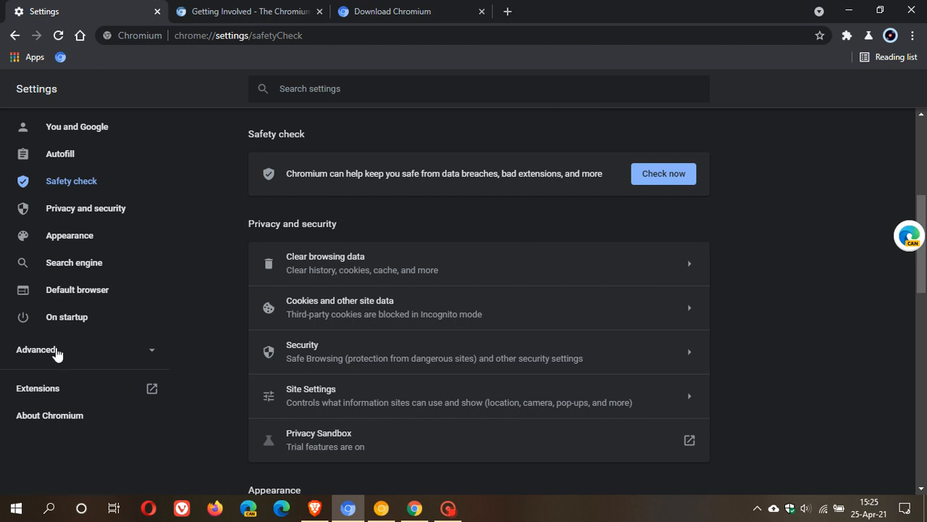
{"action": "left_click", "coordinate": [36, 349]}
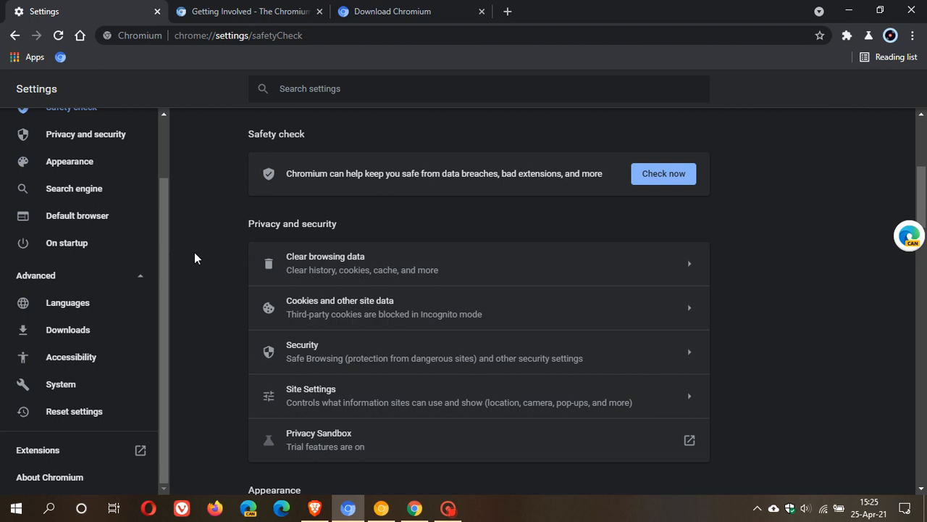
{"action": "mouse_move", "coordinate": [194, 241]}
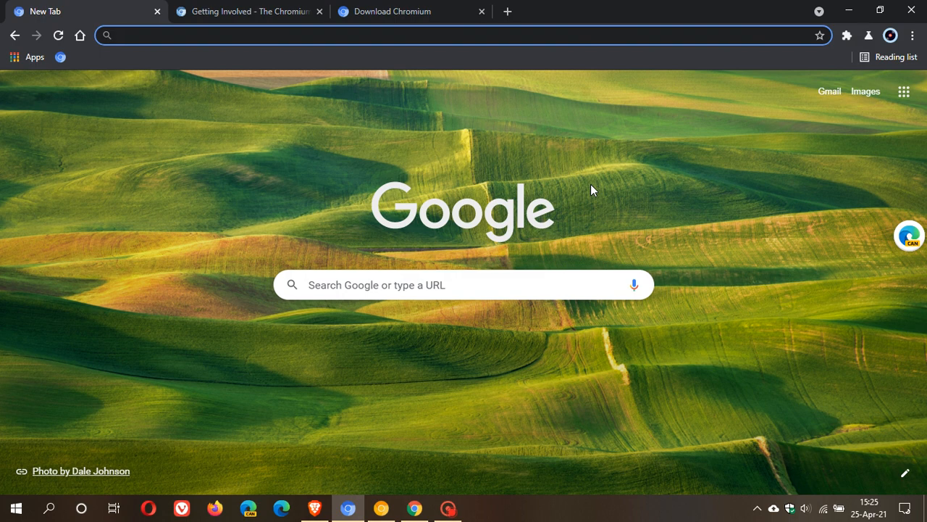
{"action": "left_click", "coordinate": [290, 35]}
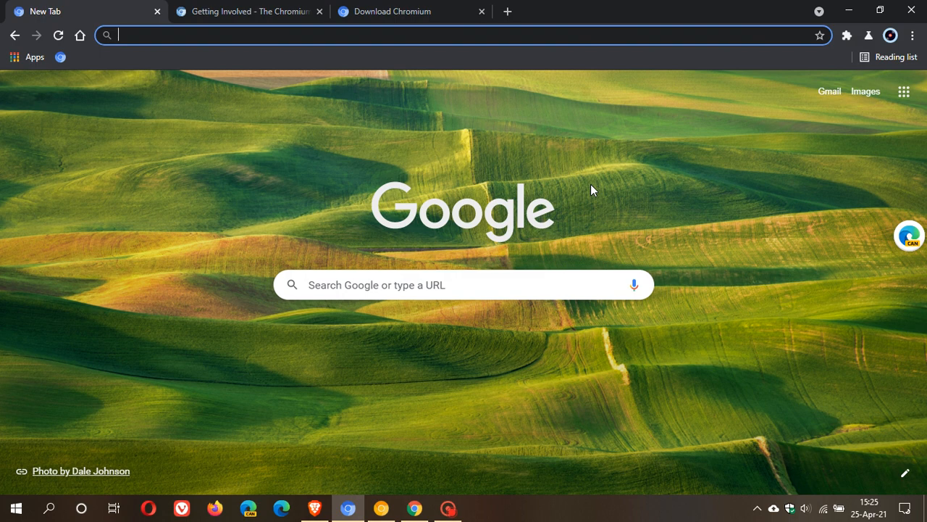